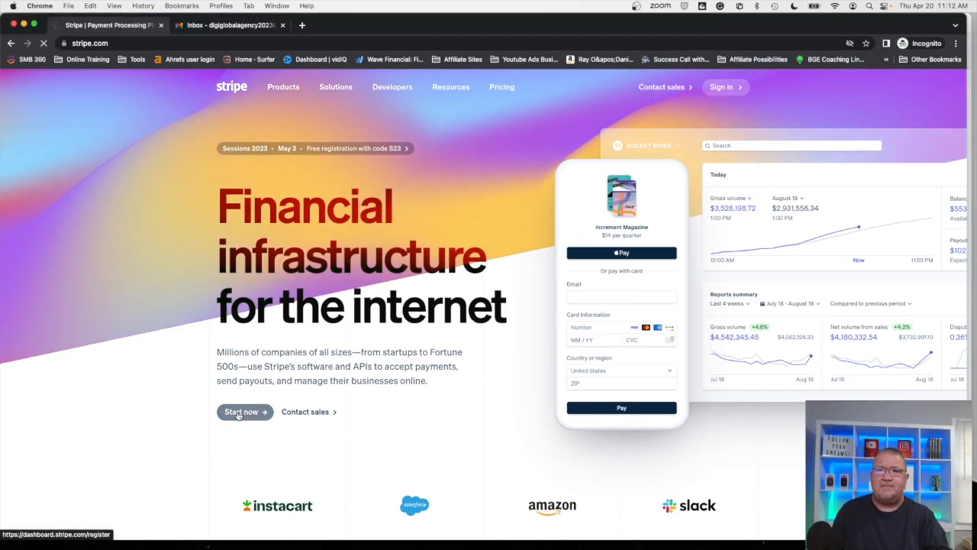
- Start the Stripe sign-up with a Gmail address and the full name DIGI Global Agency
left_click(241, 413)
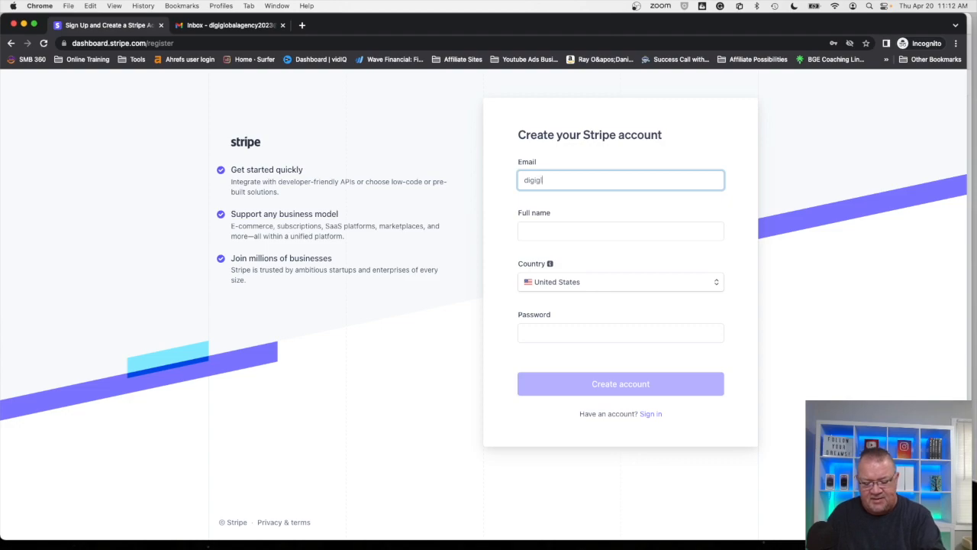
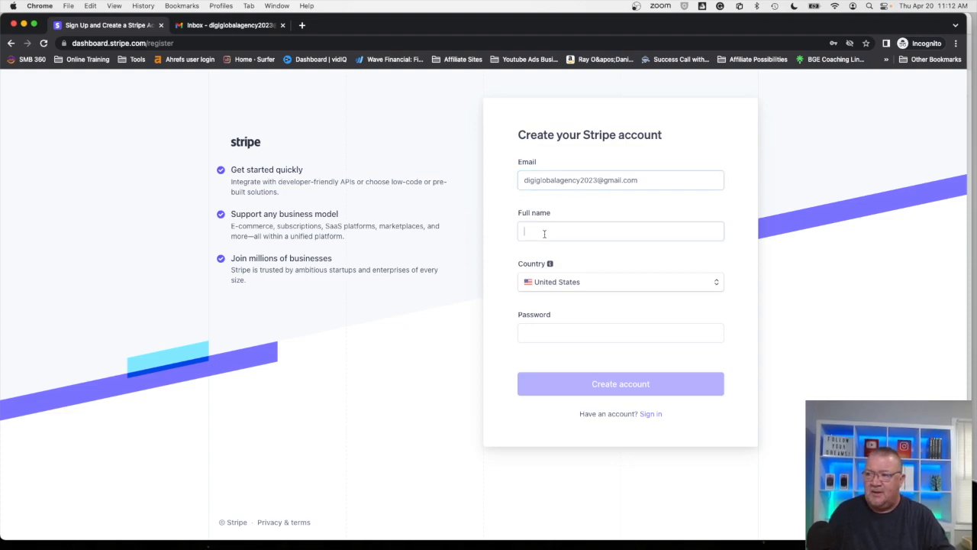
type("DIGI")
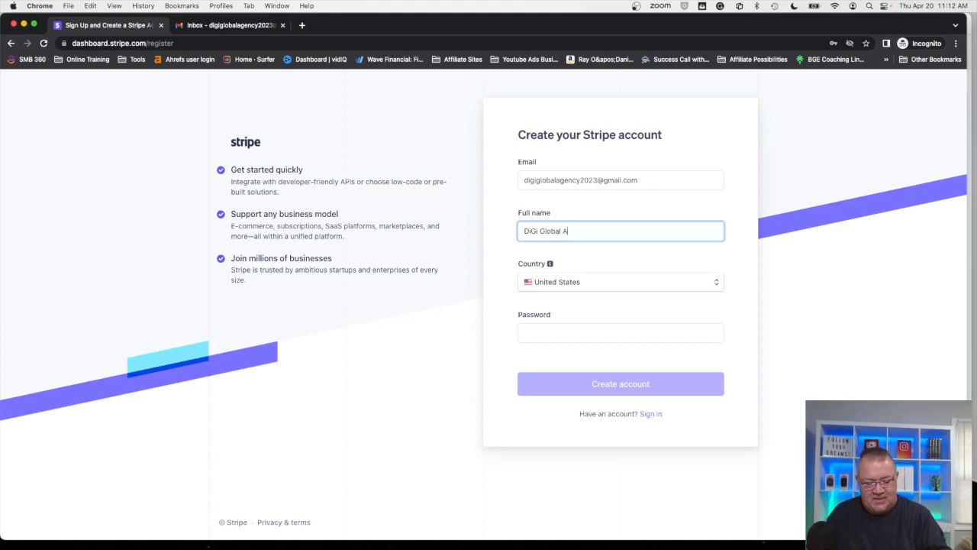
type("gency")
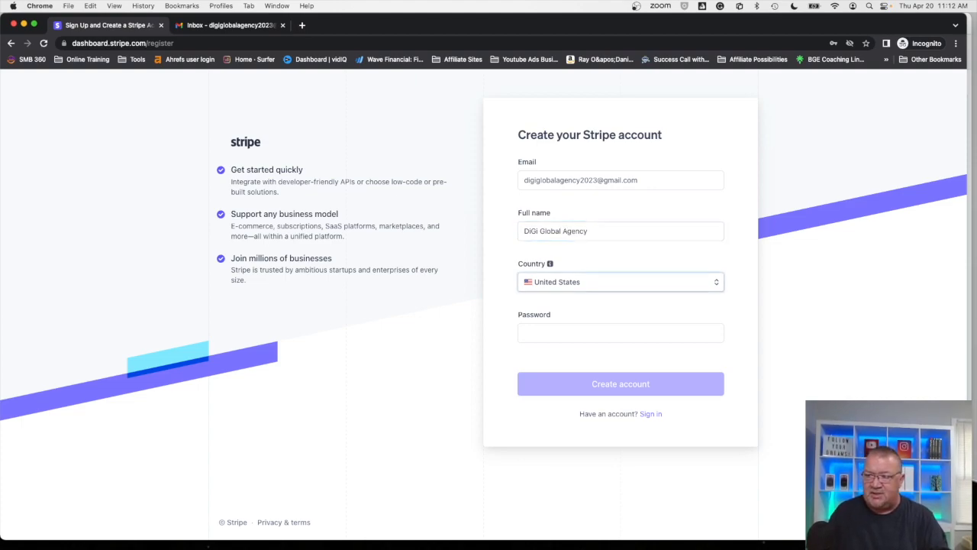
- Keep United States as the country and submit the new account sign-up
left_click(620, 333)
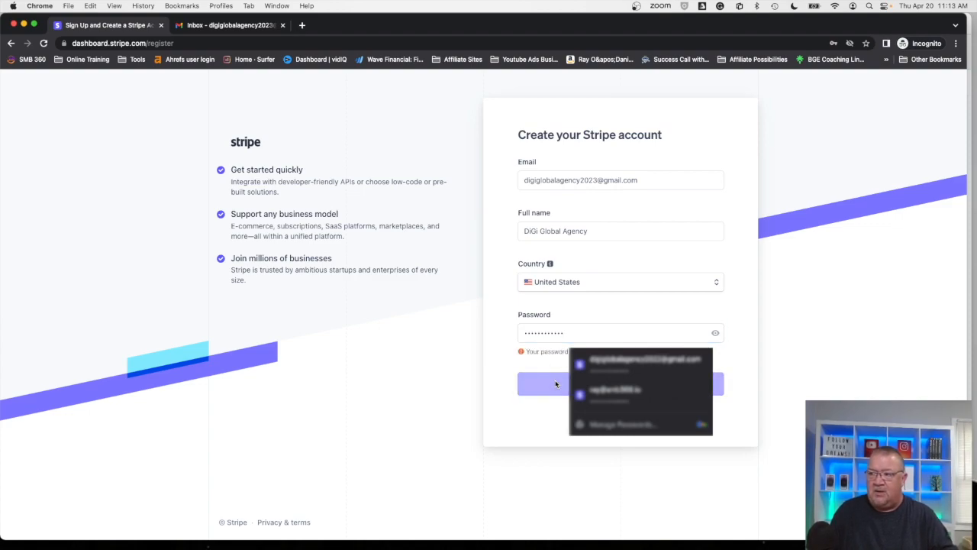
left_click(620, 384)
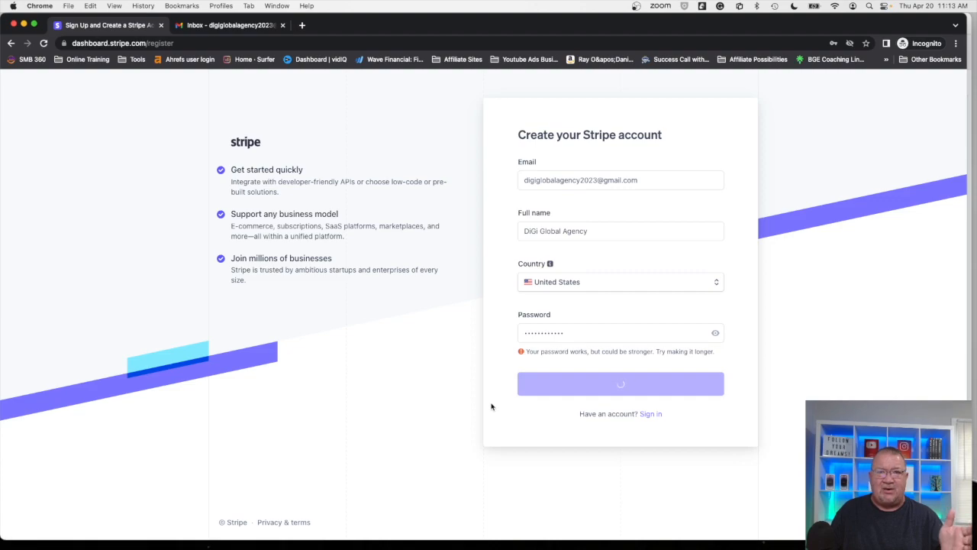
left_click(620, 384)
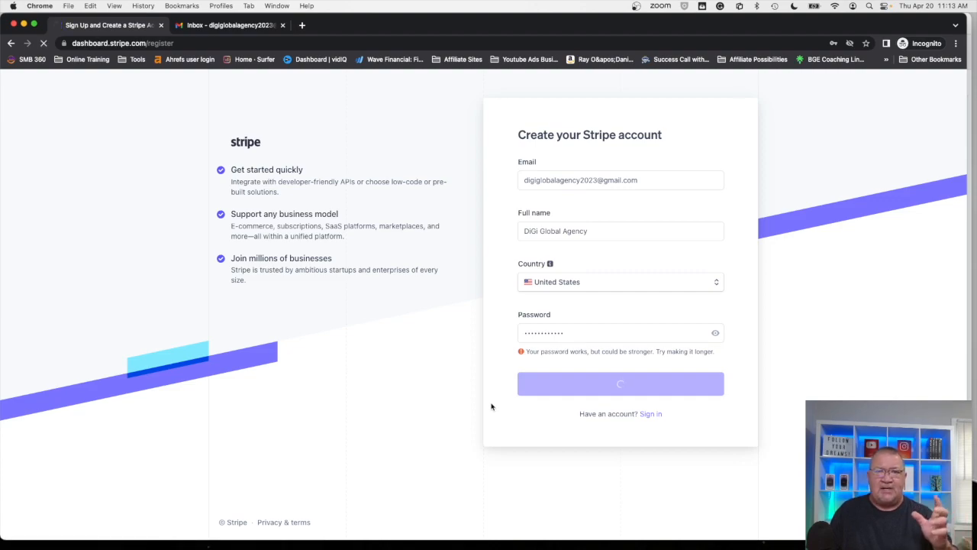
left_click(620, 383)
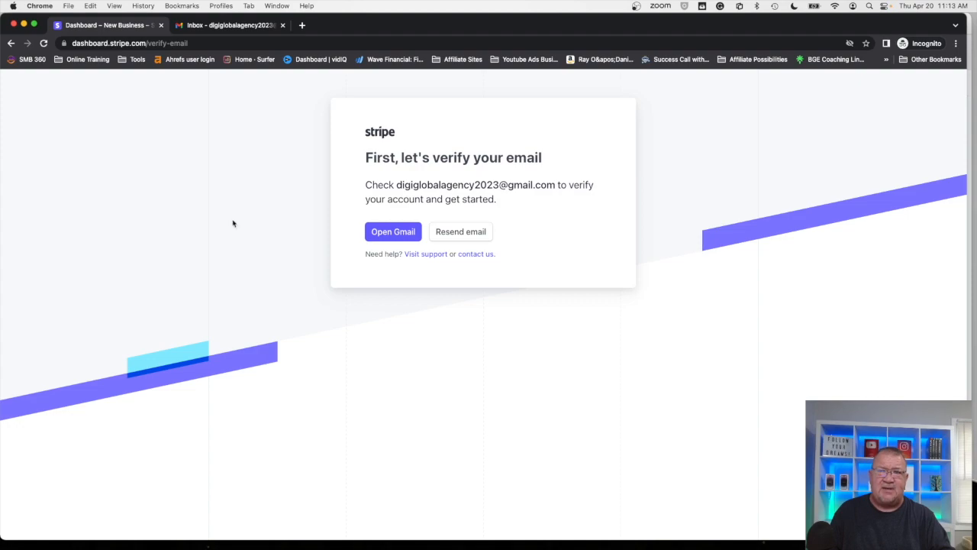
- Find the Stripe verification email in the Gmail inbox and confirm the address
left_click(229, 24)
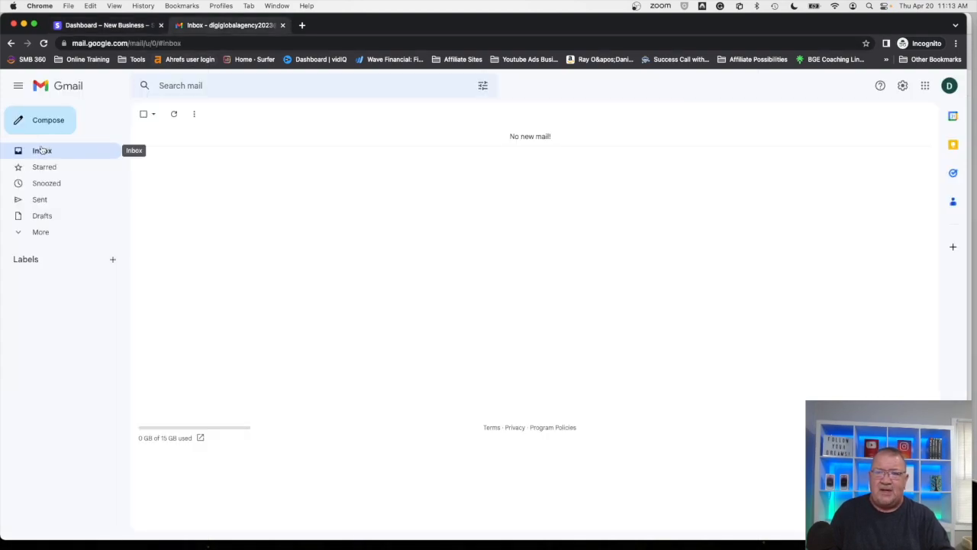
left_click(107, 24)
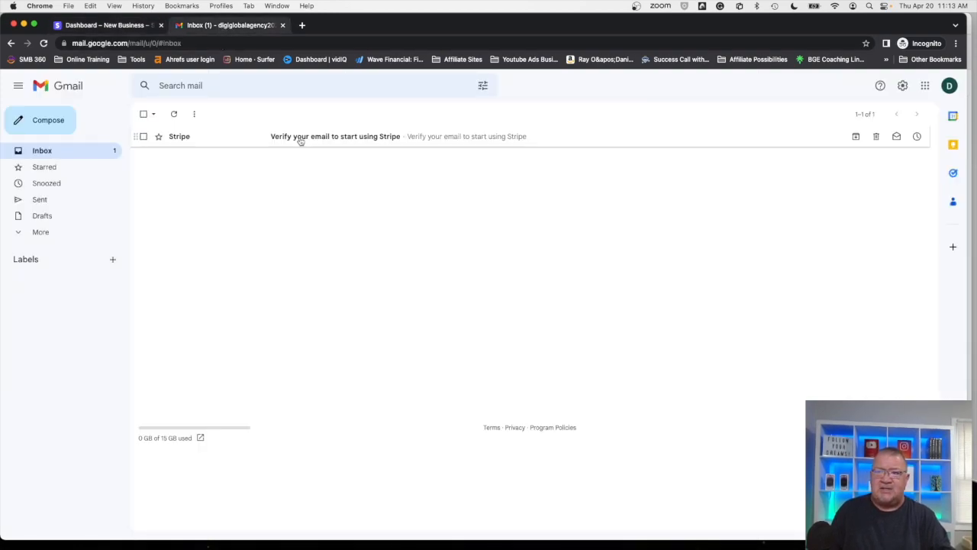
left_click(336, 136)
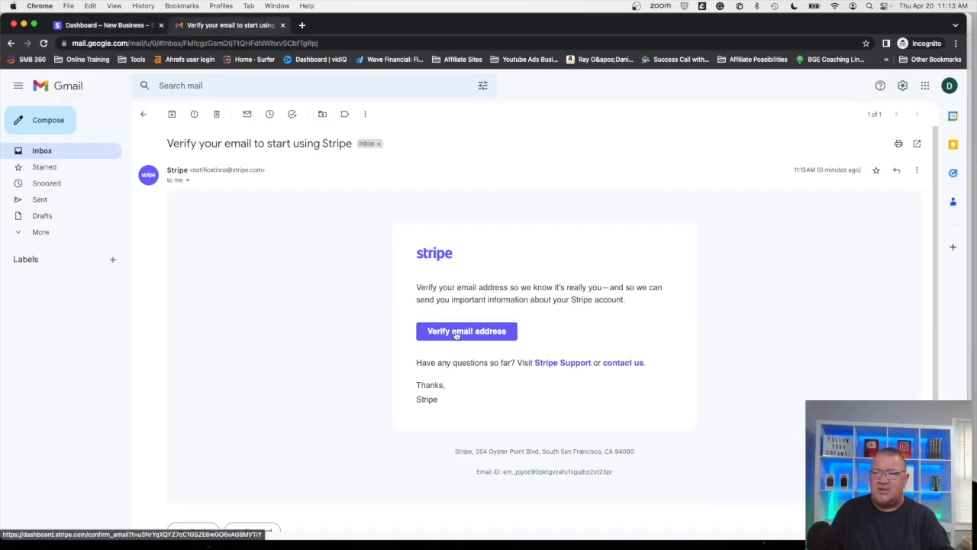
left_click(467, 330)
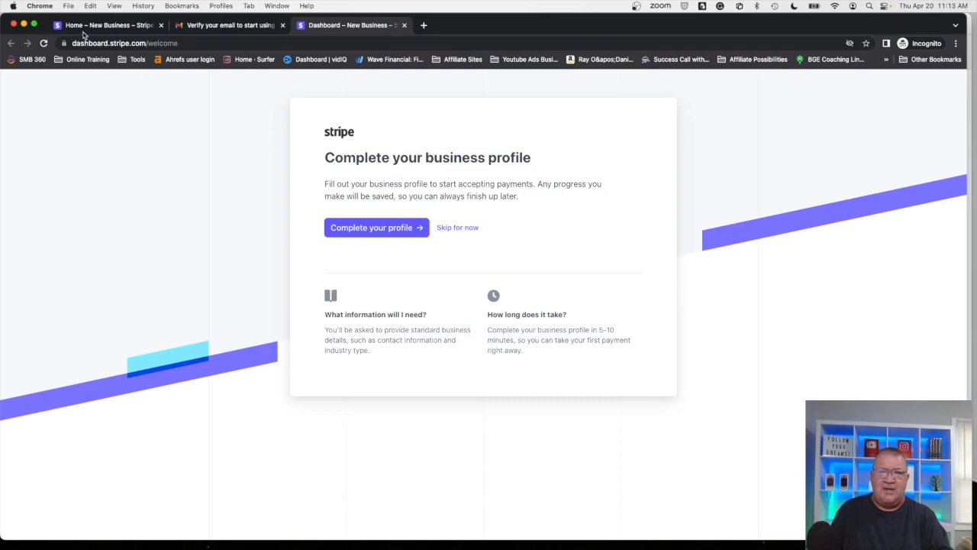
- Begin the business profile from the welcome page's Complete your profile option
left_click(458, 226)
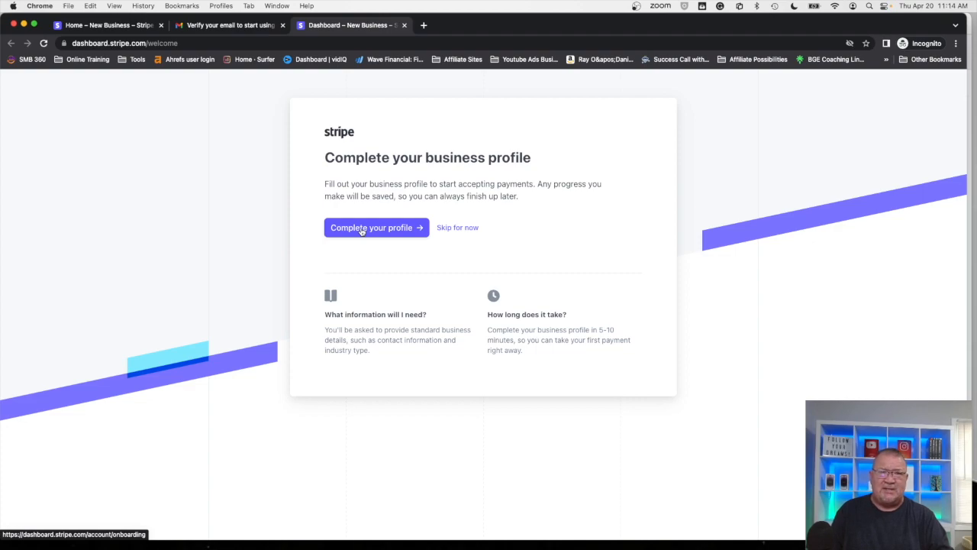
left_click(376, 228)
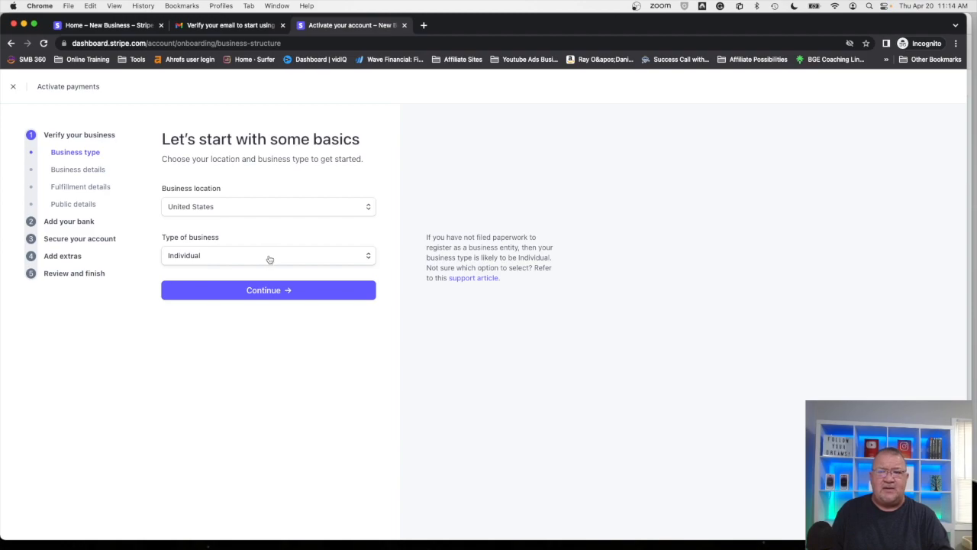
- Declare the business as a Company structured as a Single-member LLC and continue
left_click(269, 255)
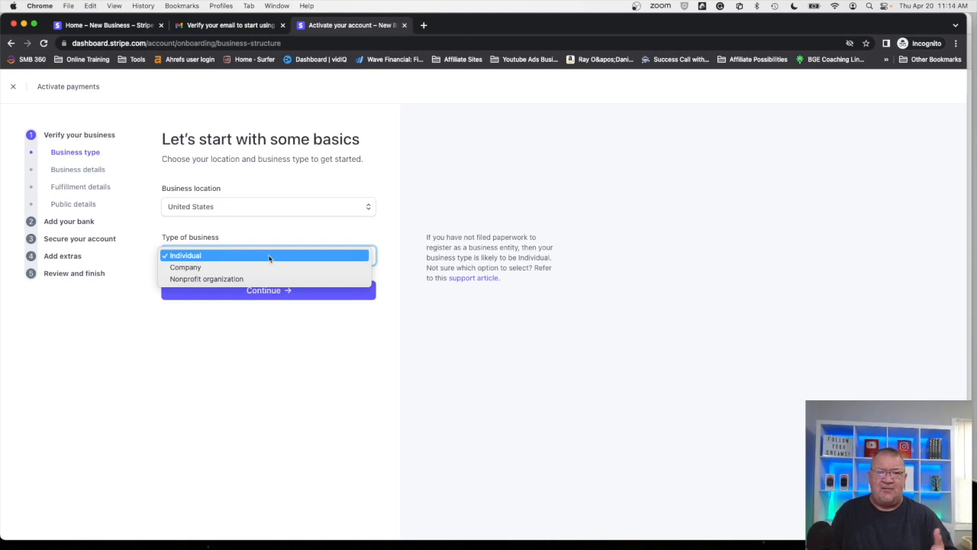
left_click(186, 267)
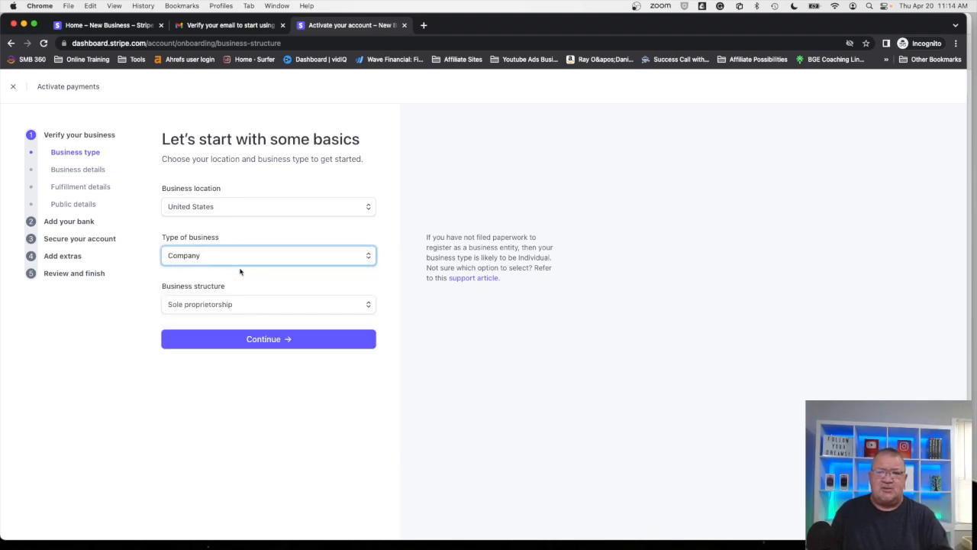
left_click(268, 304)
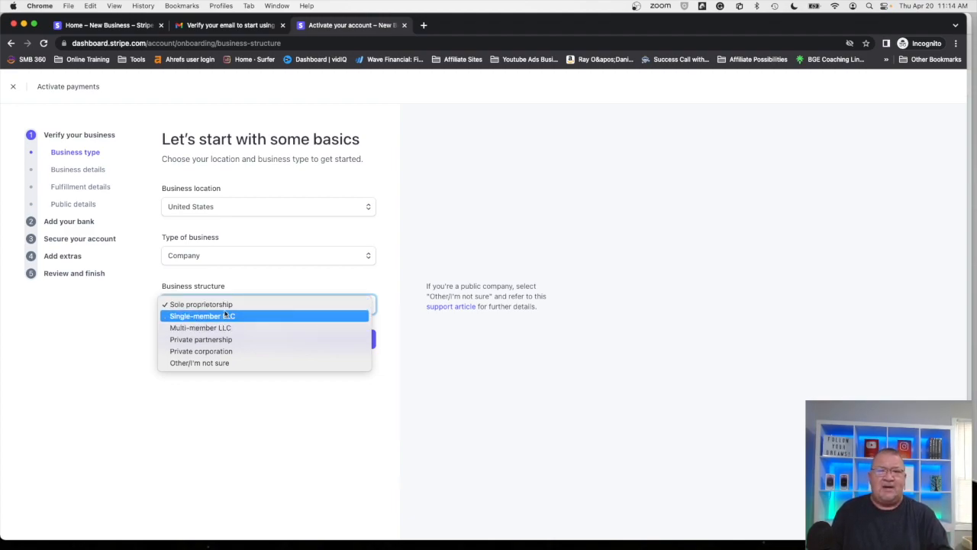
left_click(202, 315)
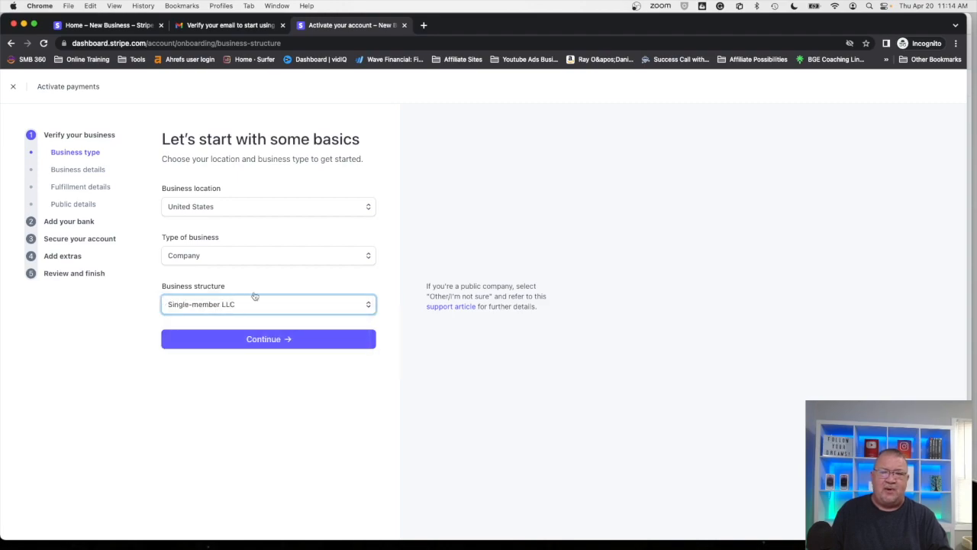
mouse_move(263, 284)
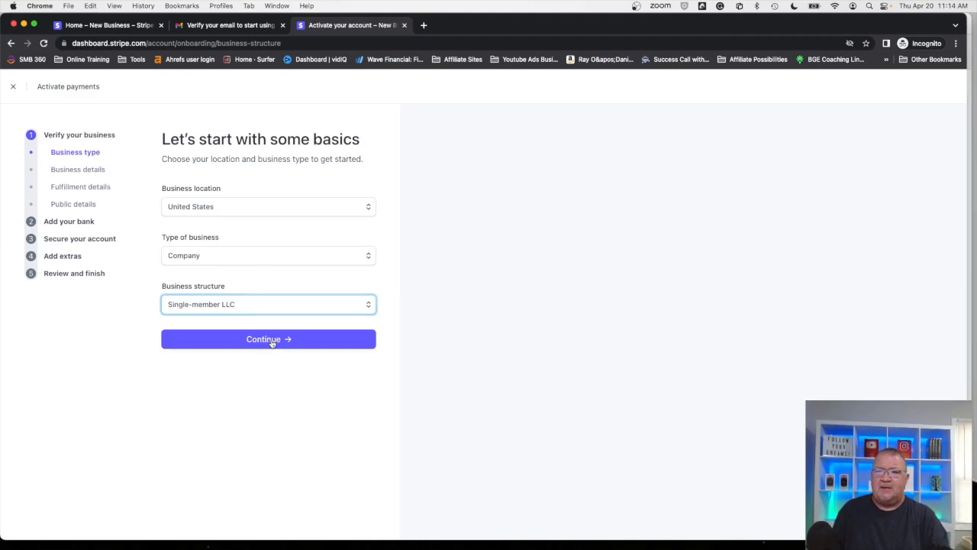
left_click(269, 339)
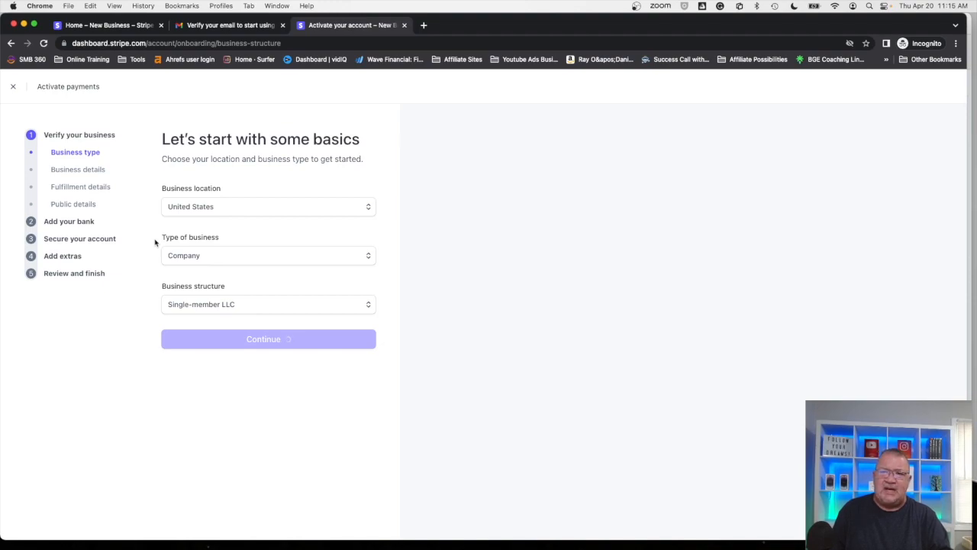
left_click(269, 339)
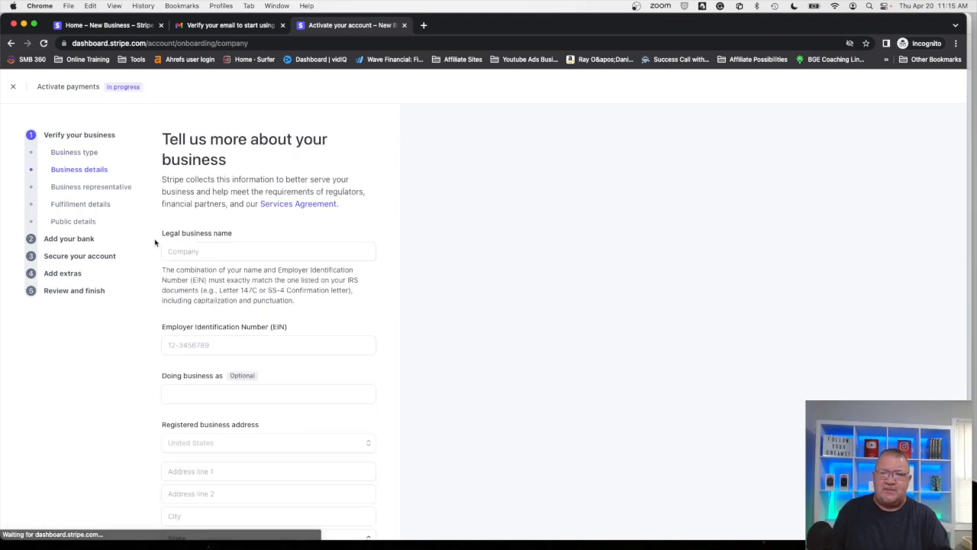
- Enter DiGi Global Agency as the legal business name and fill in the EIN
left_click(269, 251)
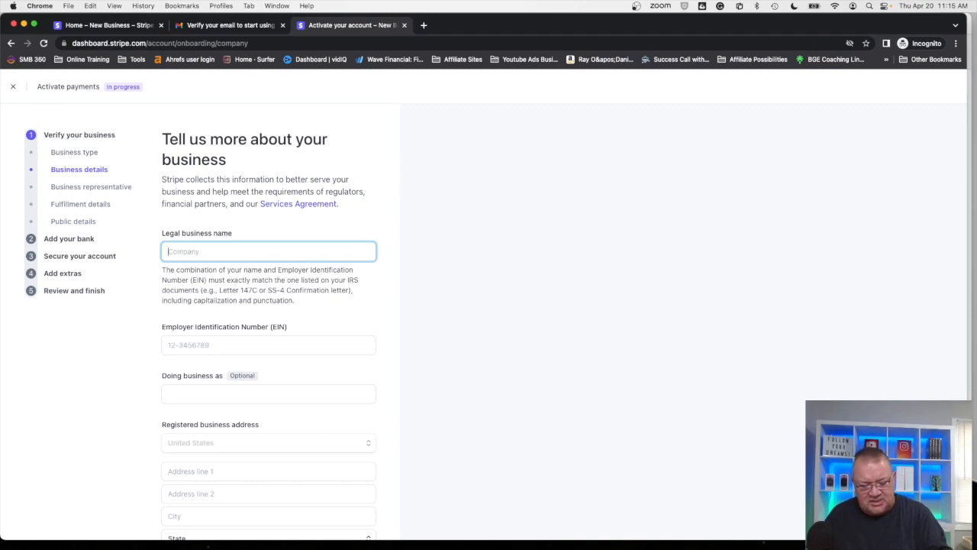
type("DiGi Global")
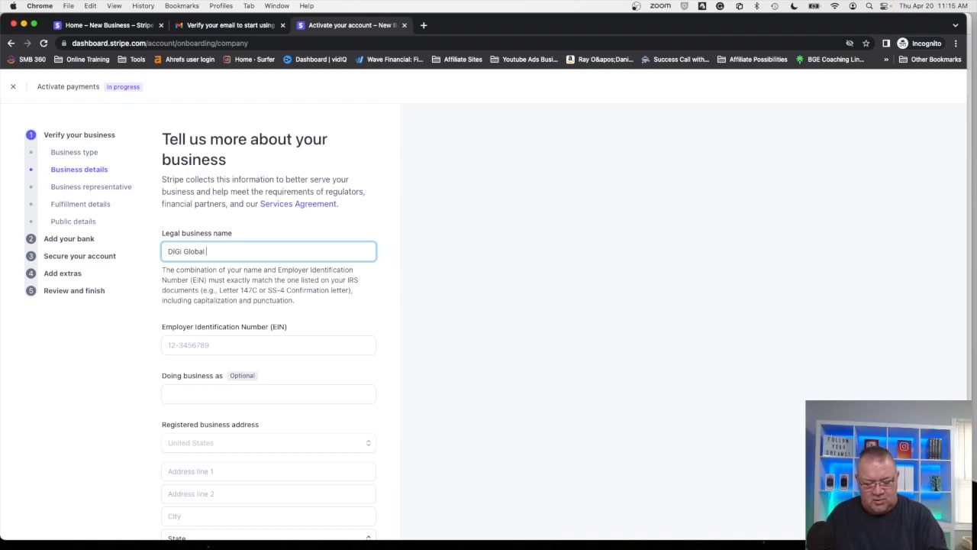
type("Agency")
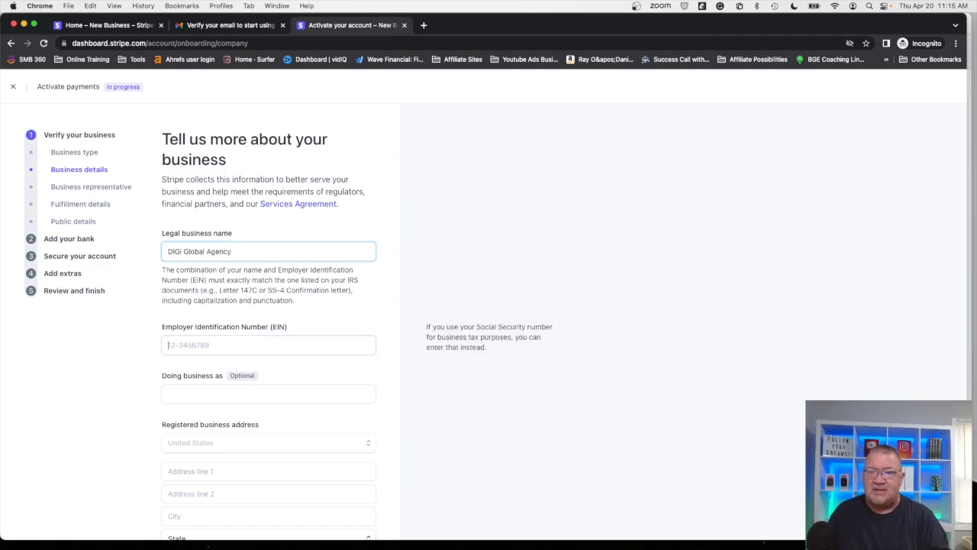
left_click(269, 345)
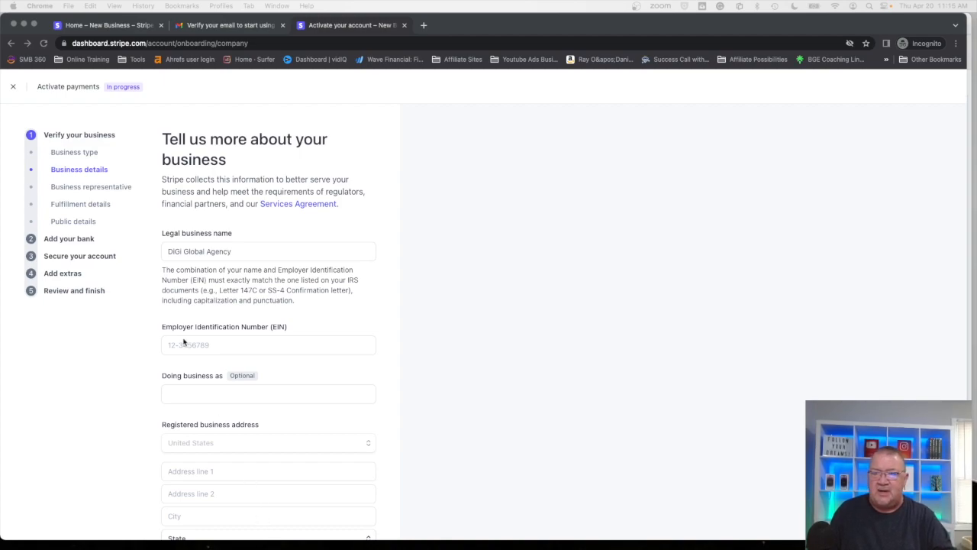
left_click(268, 394)
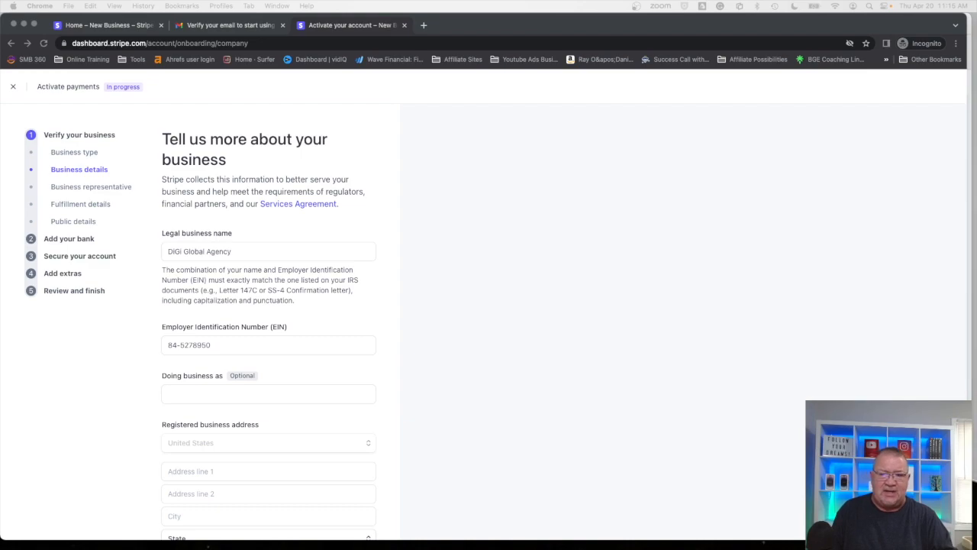
scroll("down", 3)
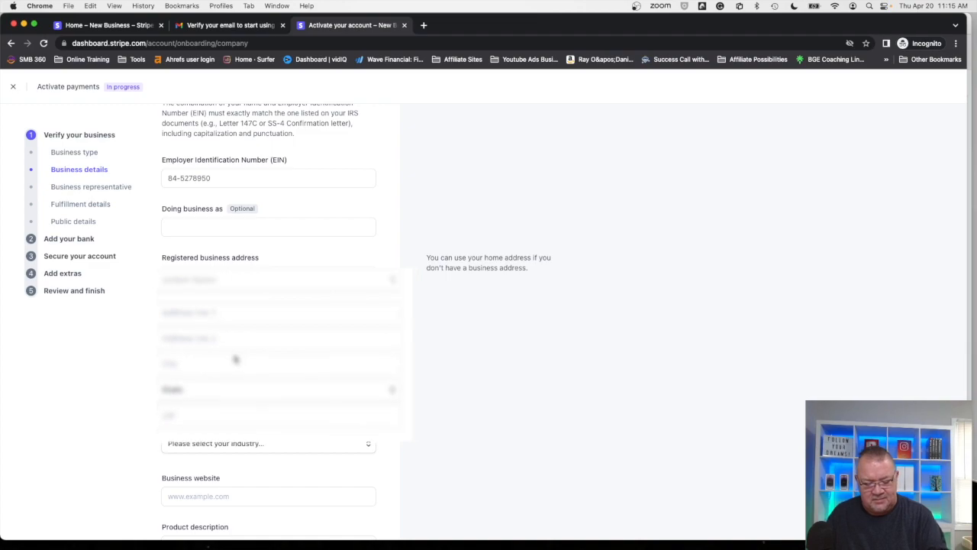
- Add the website digiglobalagency.com and product description 'Digital Courses and Marketing Agency'
scroll("down", 3)
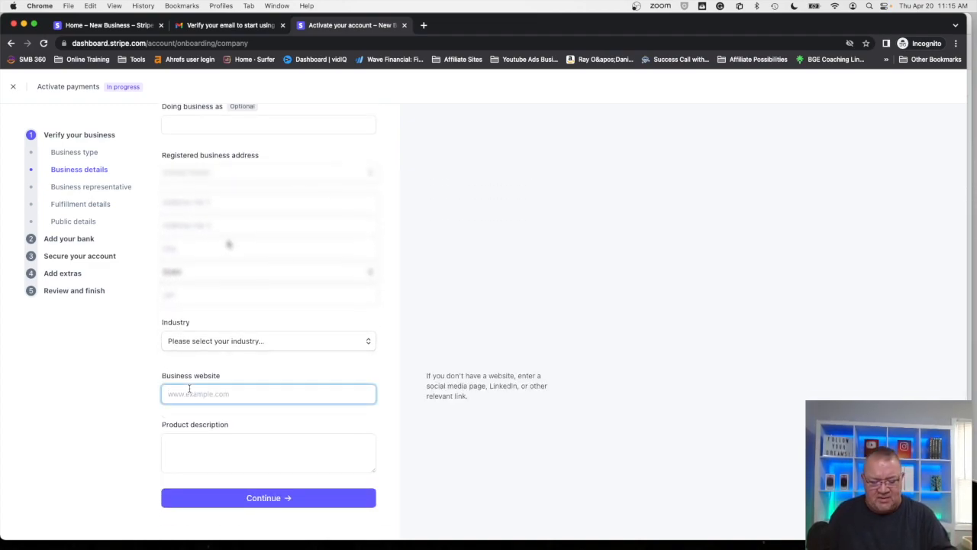
type("digiglobalagency.com")
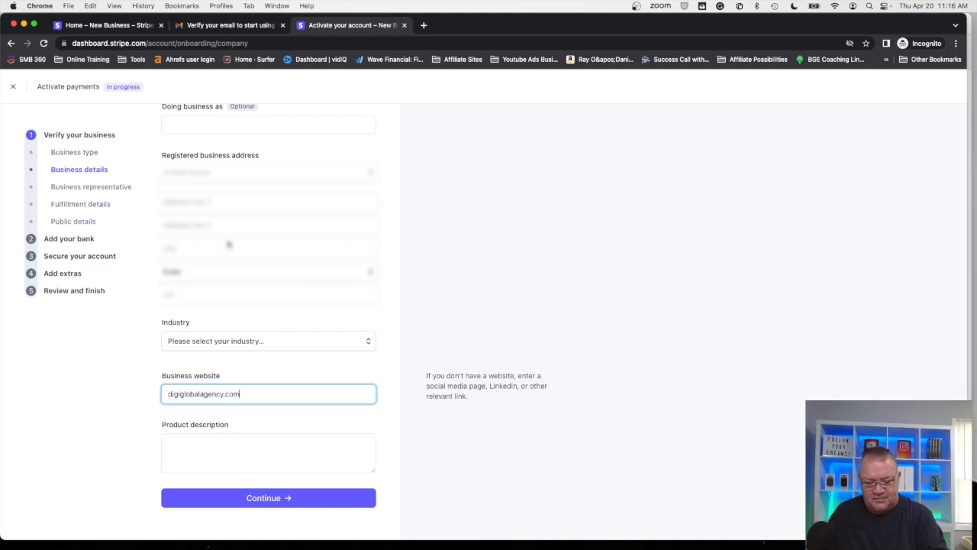
left_click(269, 452)
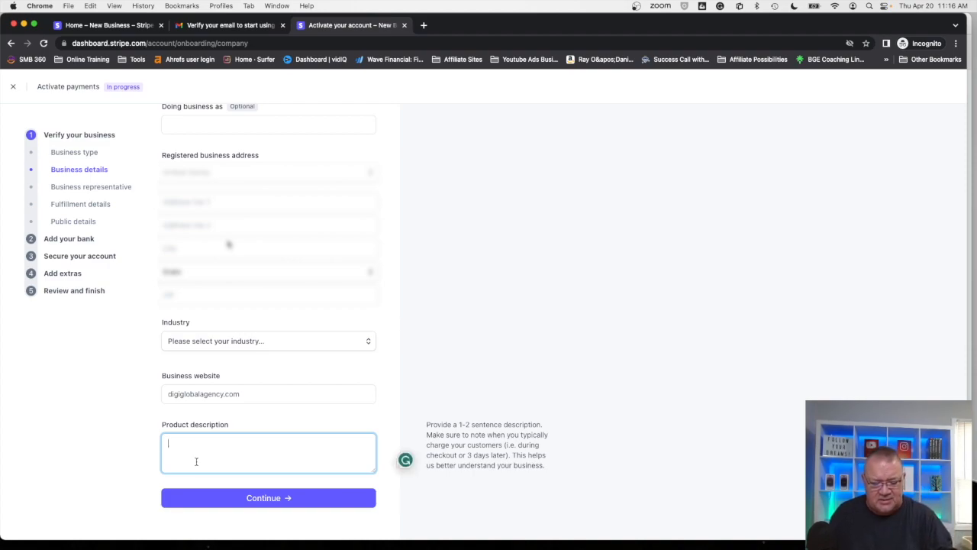
type("Digital Courses a")
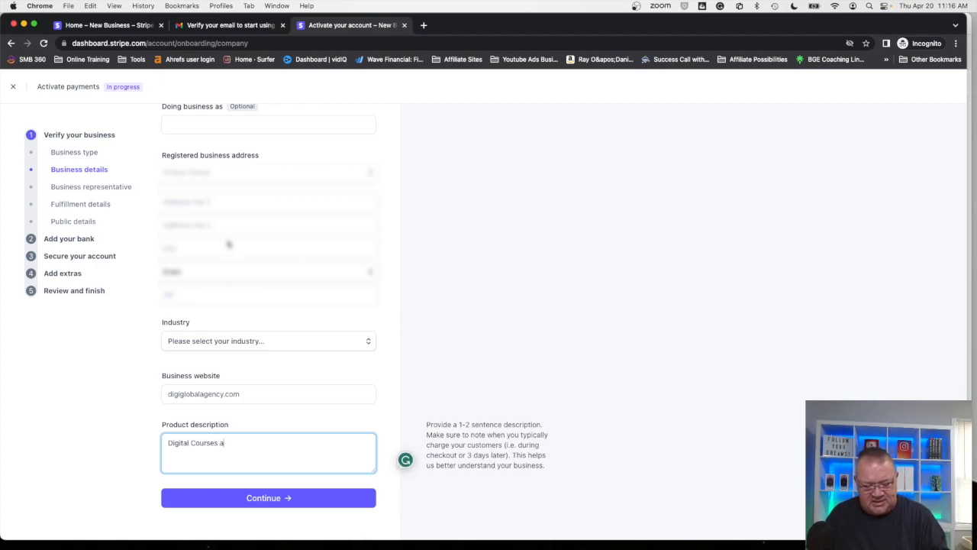
type("nd Marketing Age")
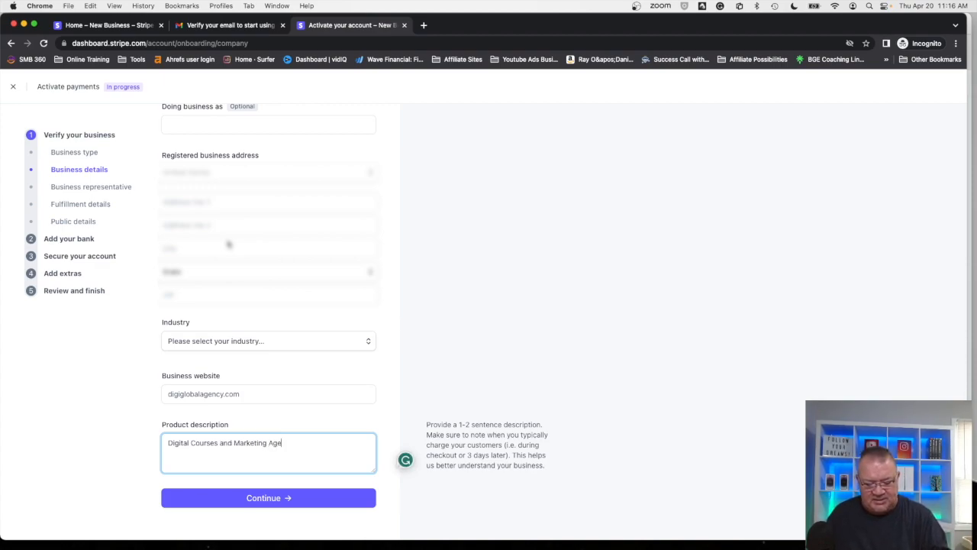
type("ncy")
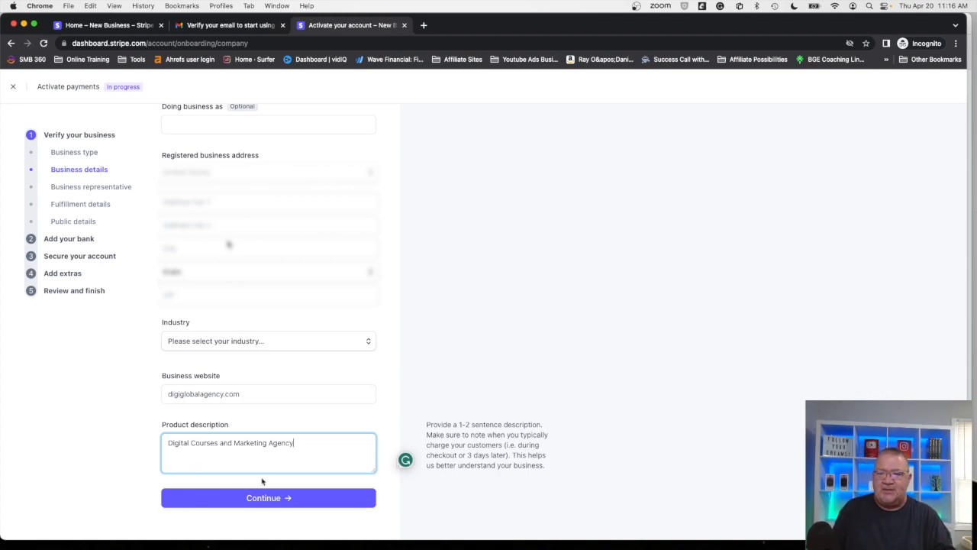
left_click(268, 497)
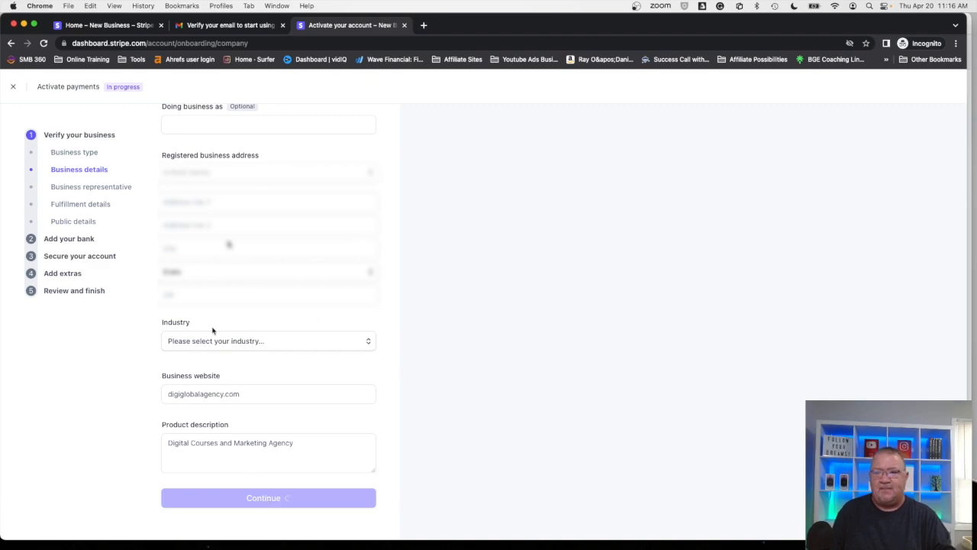
- Choose Other digital goods as the industry and submit the business details
left_click(269, 497)
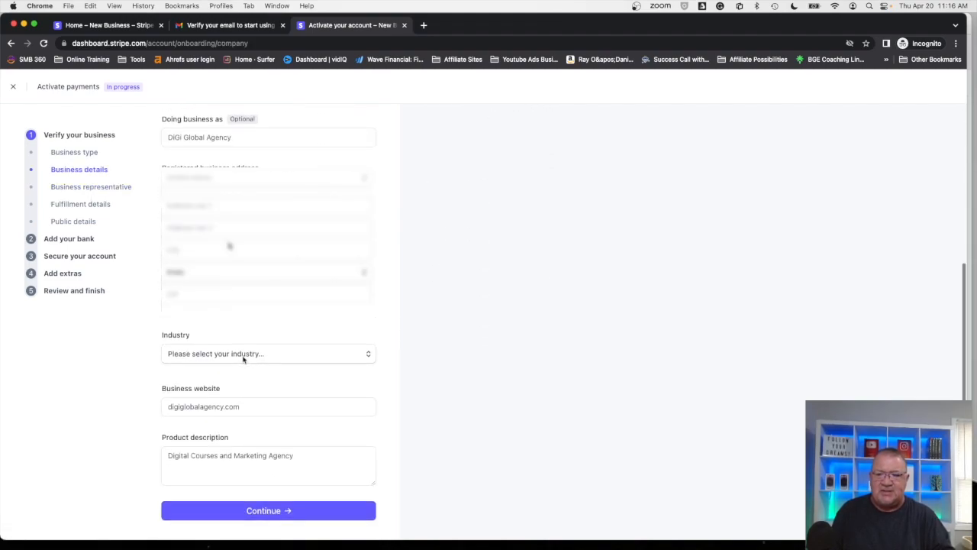
left_click(269, 354)
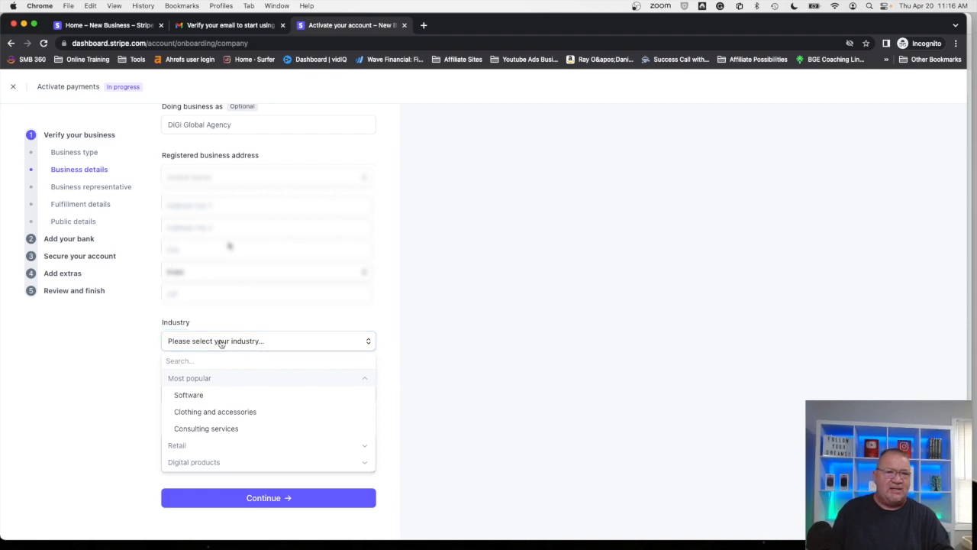
mouse_move(253, 383)
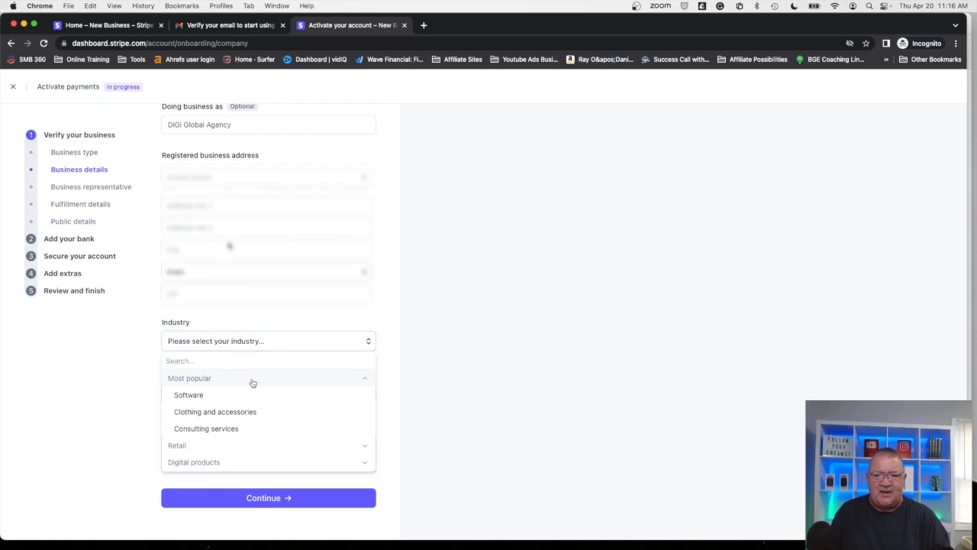
scroll("down", 3)
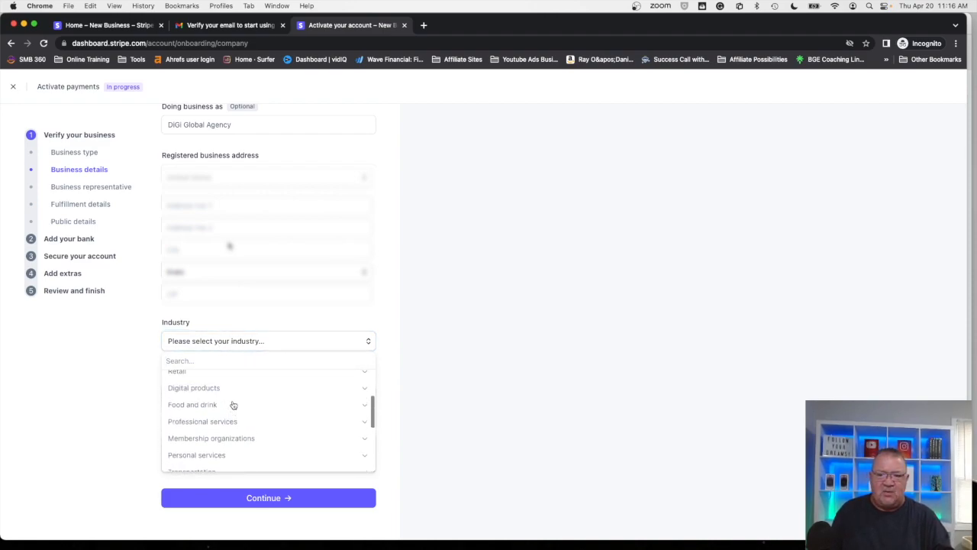
mouse_move(251, 422)
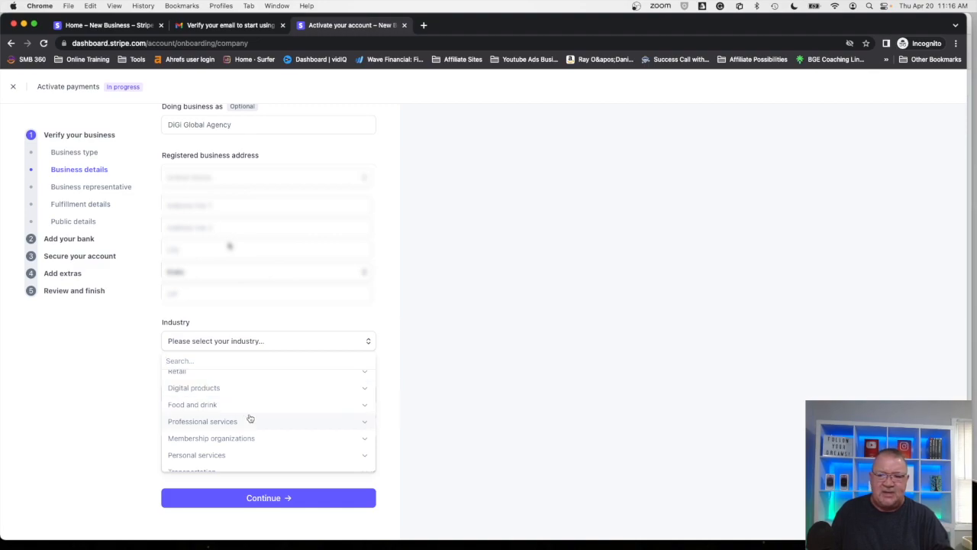
scroll("down", 3)
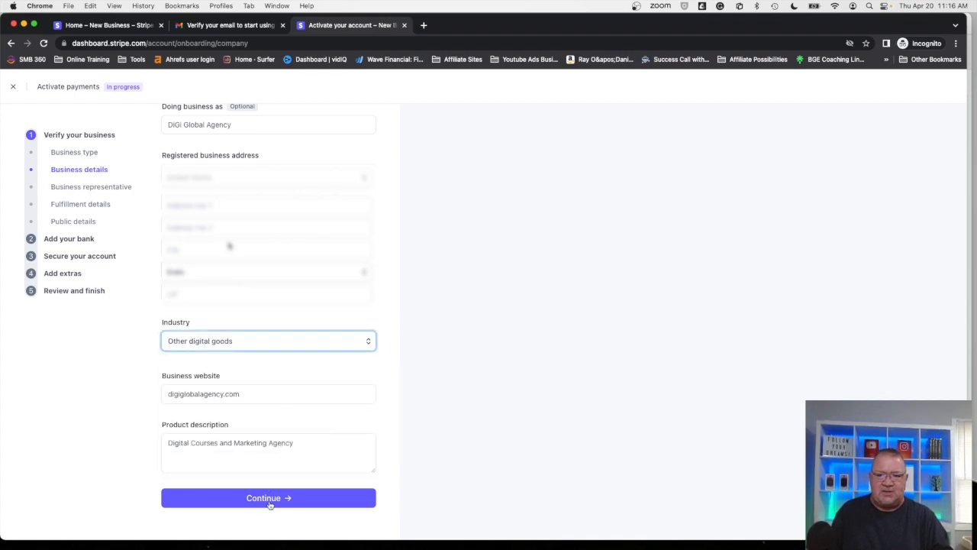
left_click(269, 497)
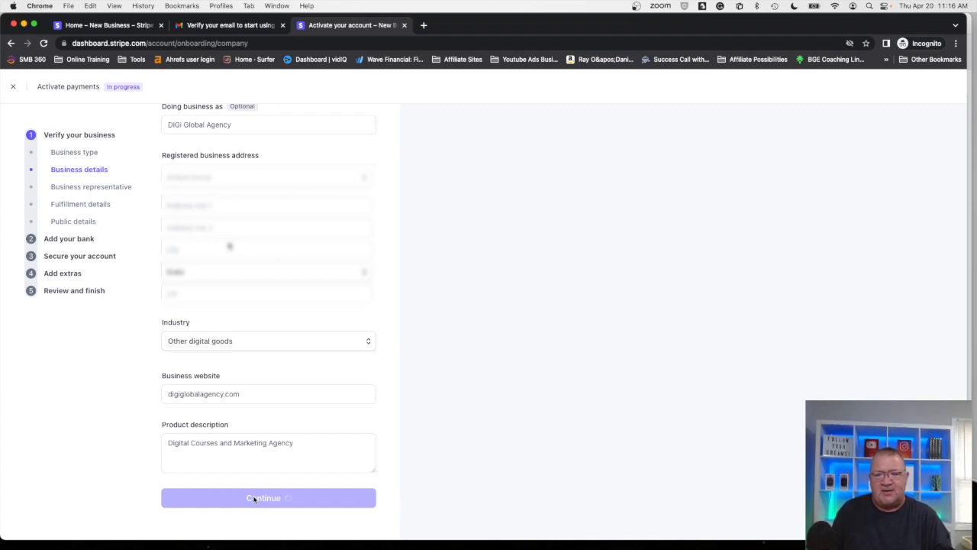
left_click(269, 498)
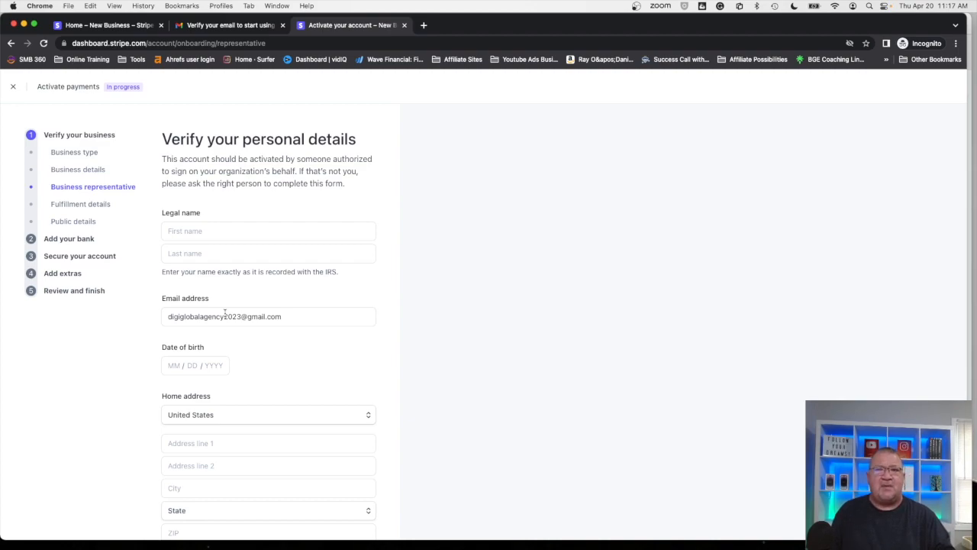
- Fill in the representative Daniel's name, date of birth, home address and SSN digits, then continue
left_click(269, 231)
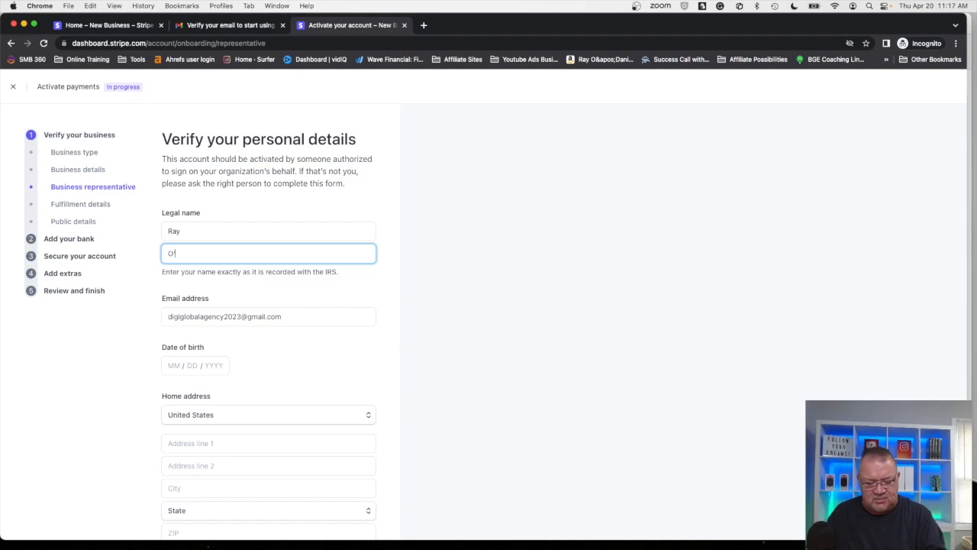
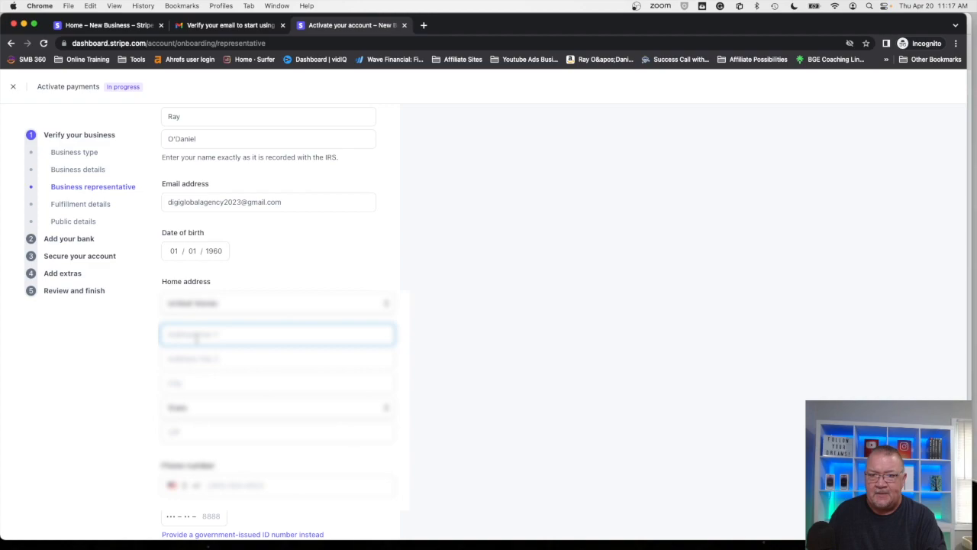
scroll("down", 3)
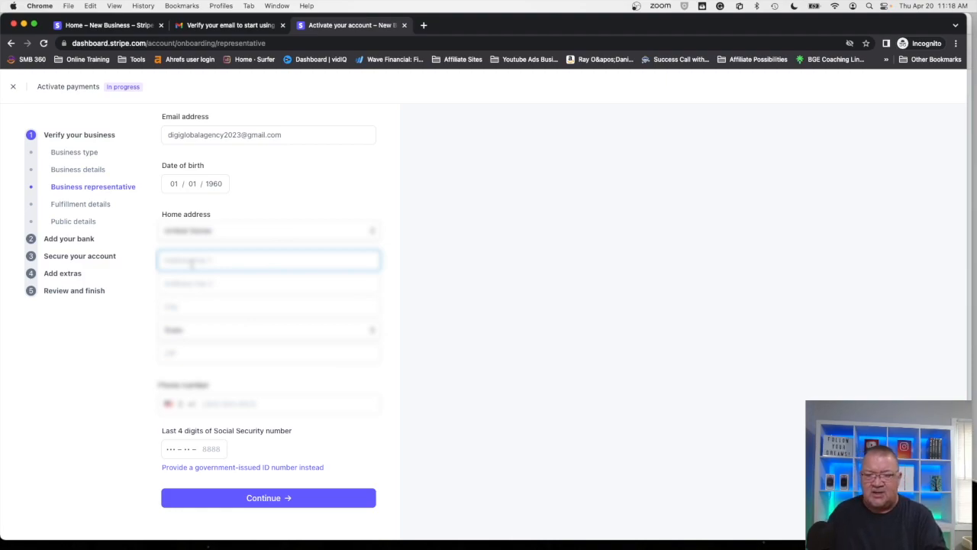
left_click(193, 448)
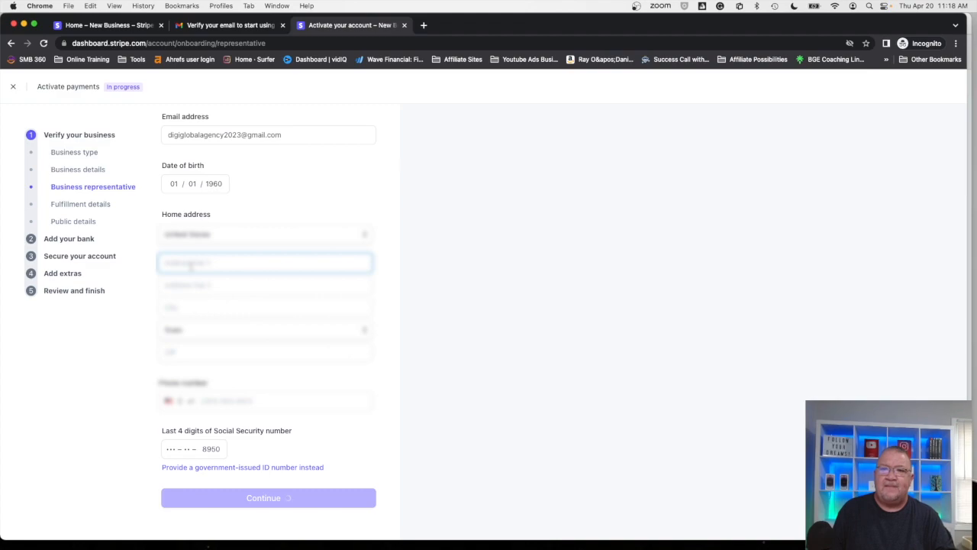
left_click(269, 497)
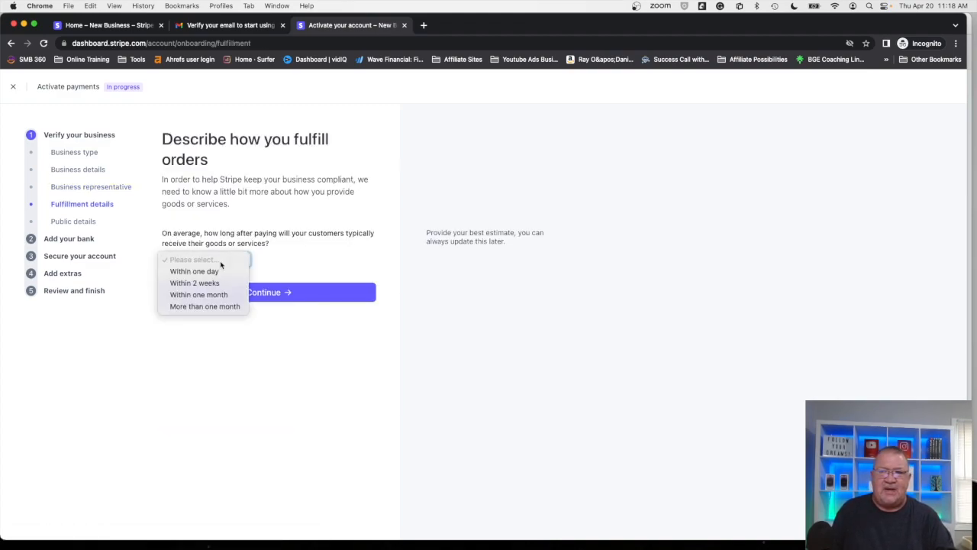
- Set fulfillment time to within one day and submit
left_click(194, 271)
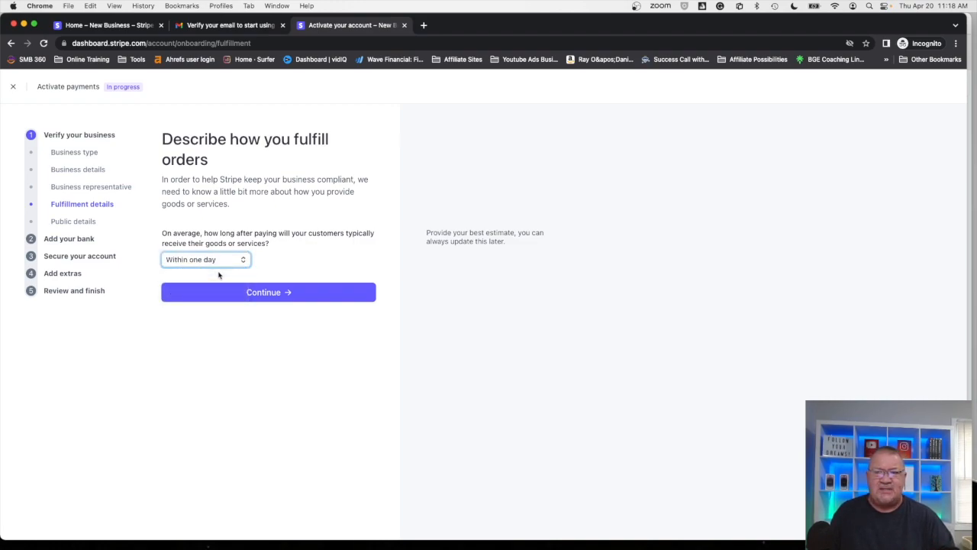
left_click(205, 259)
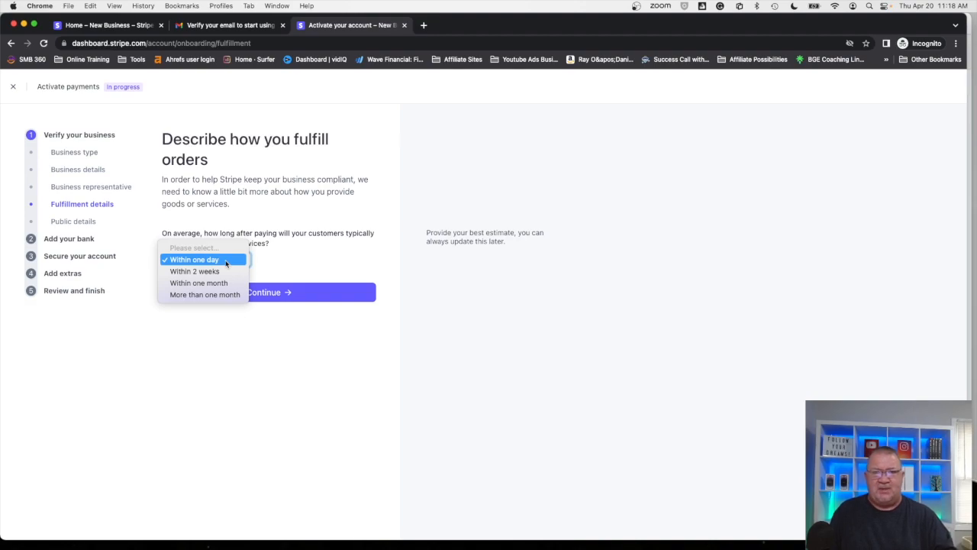
left_click(194, 260)
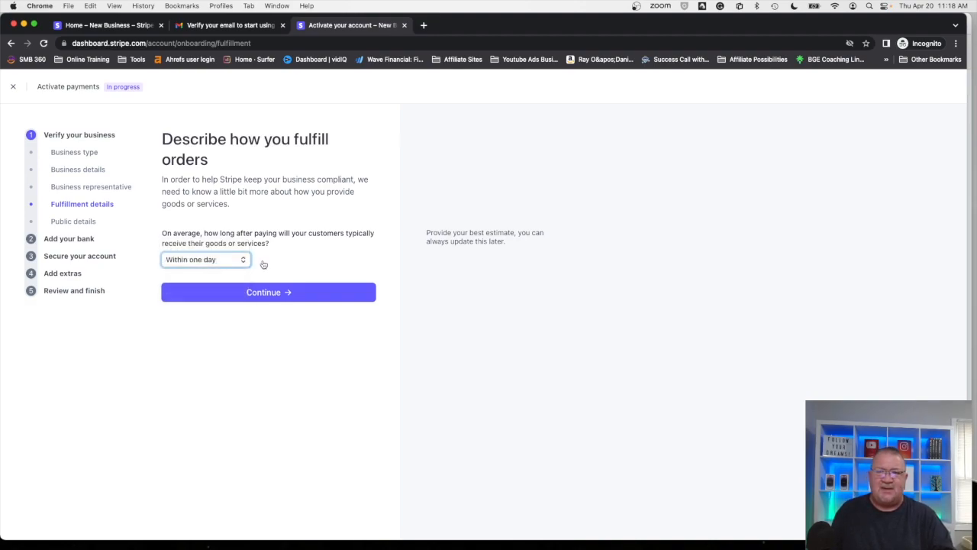
left_click(268, 292)
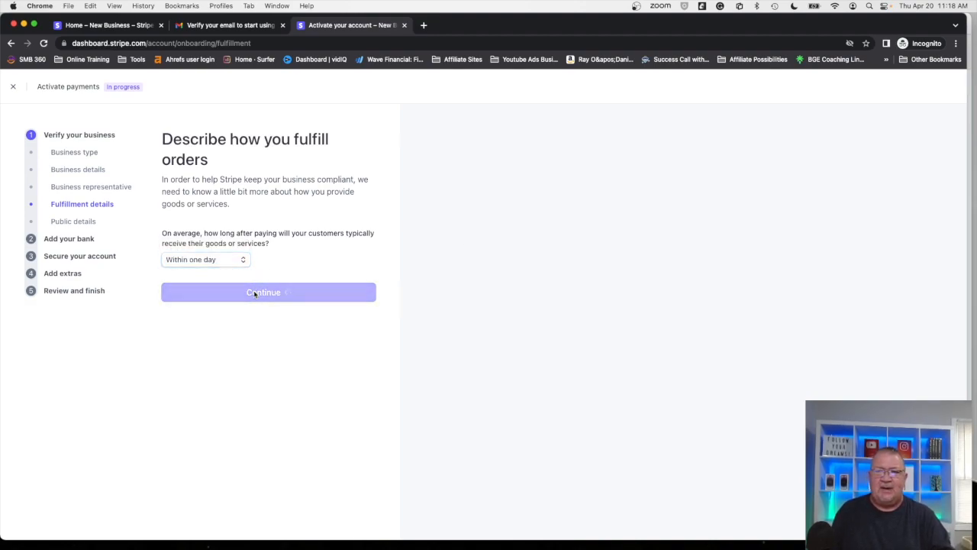
left_click(269, 291)
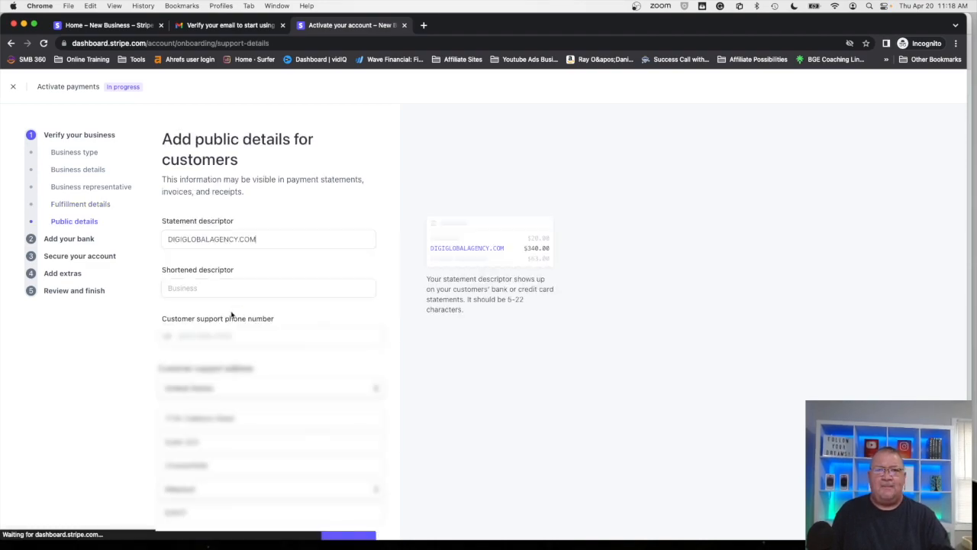
- Enter Digital Co as the shortened statement descriptor and submit the public details
left_click(269, 238)
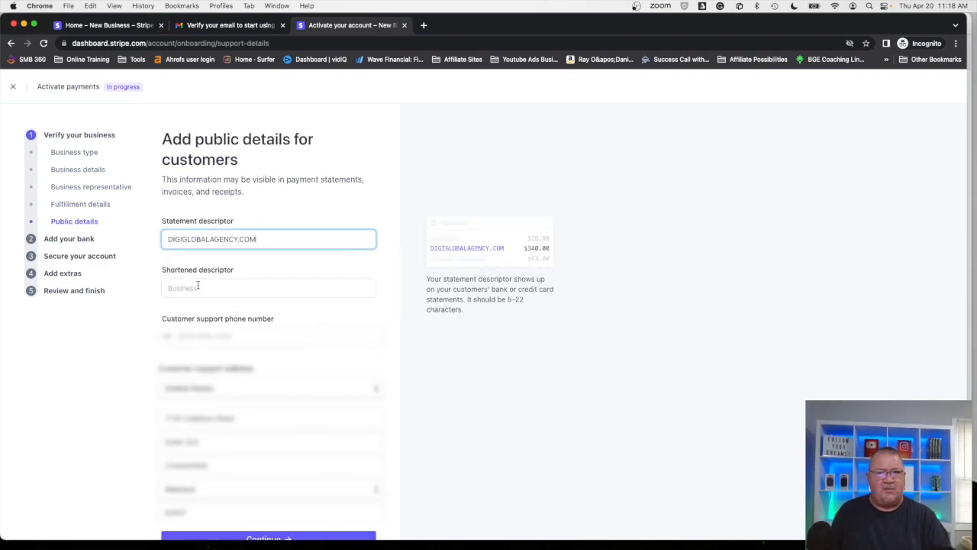
left_click(269, 287)
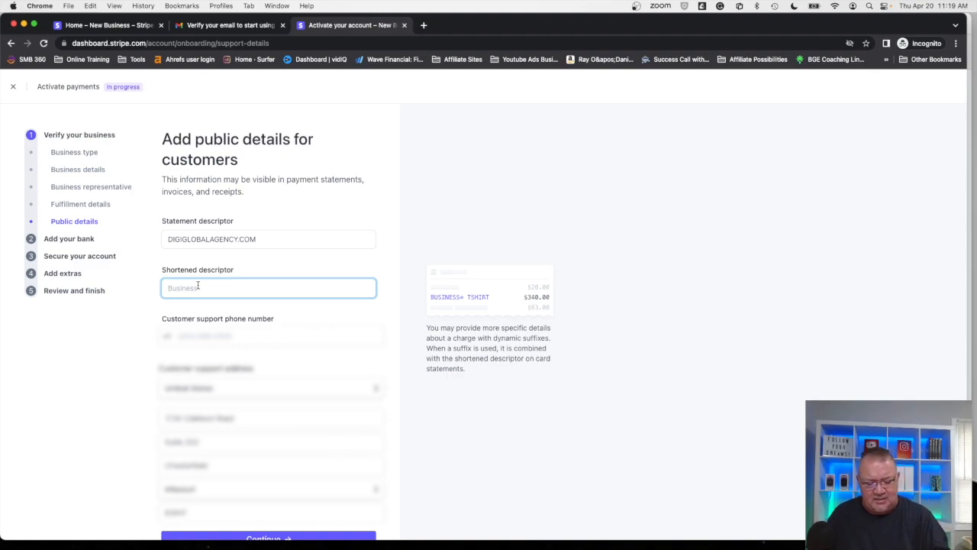
type("Digital Co")
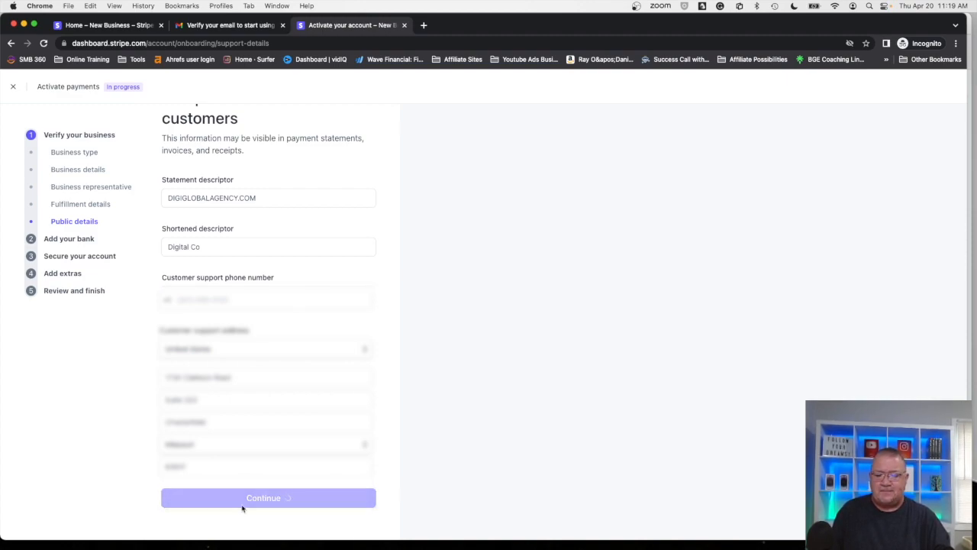
left_click(268, 498)
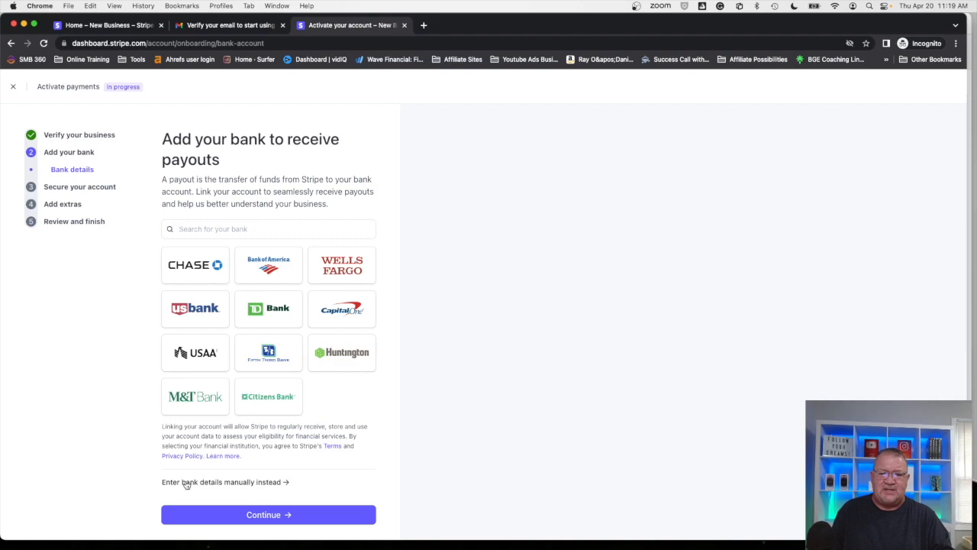
- Add a checking bank account manually, save it for payouts and continue to account security
left_click(222, 482)
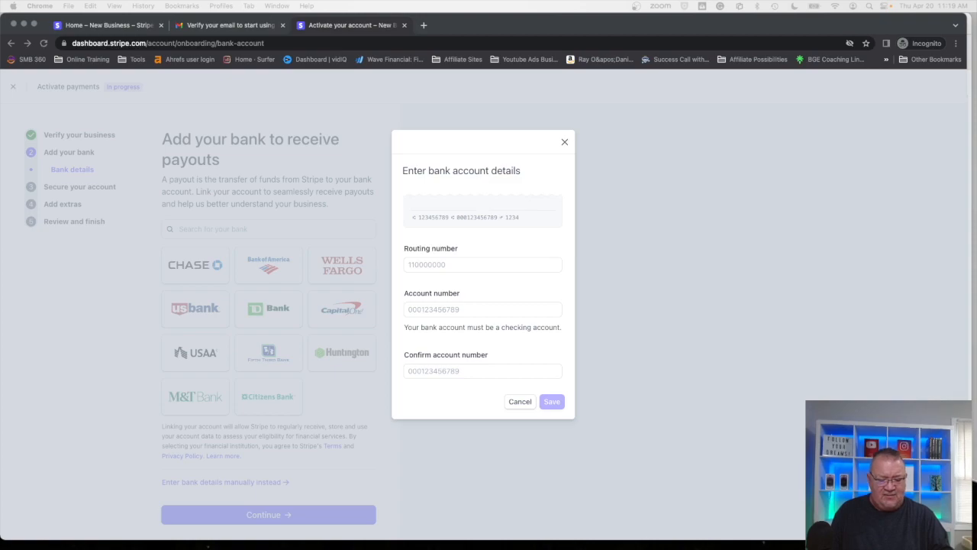
mouse_move(471, 279)
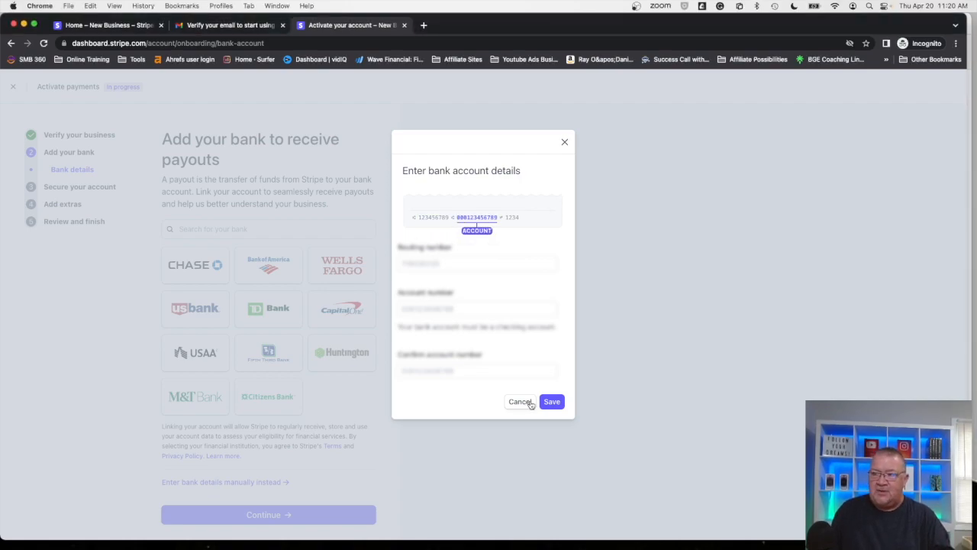
left_click(552, 400)
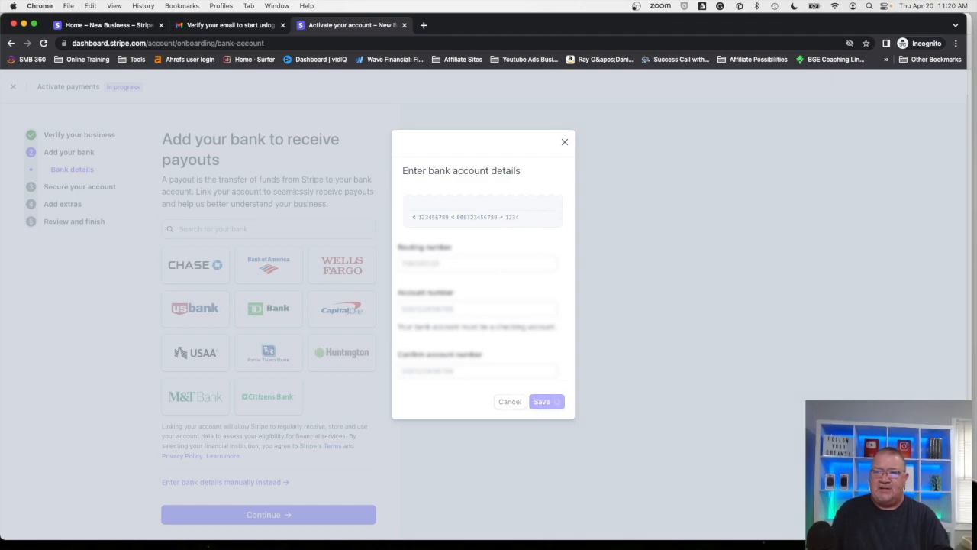
left_click(541, 402)
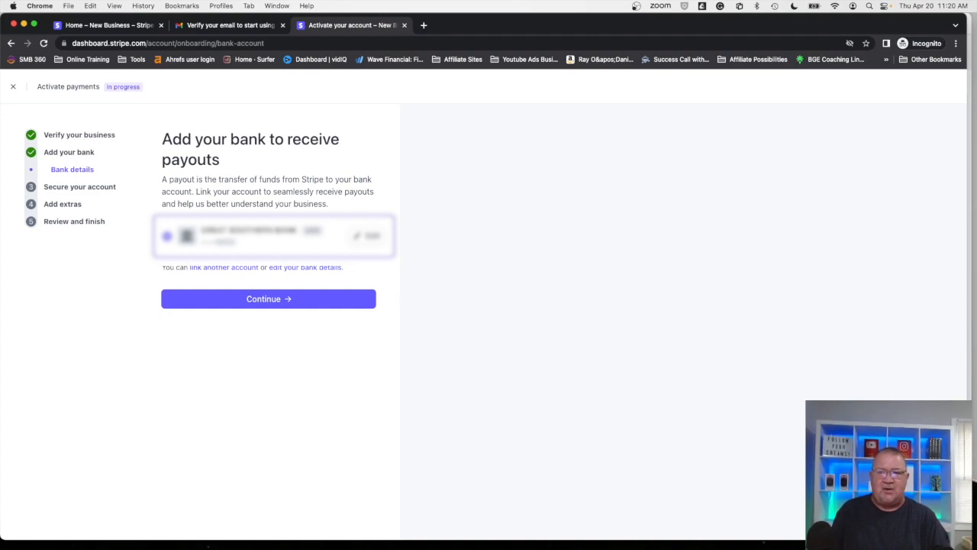
mouse_move(257, 297)
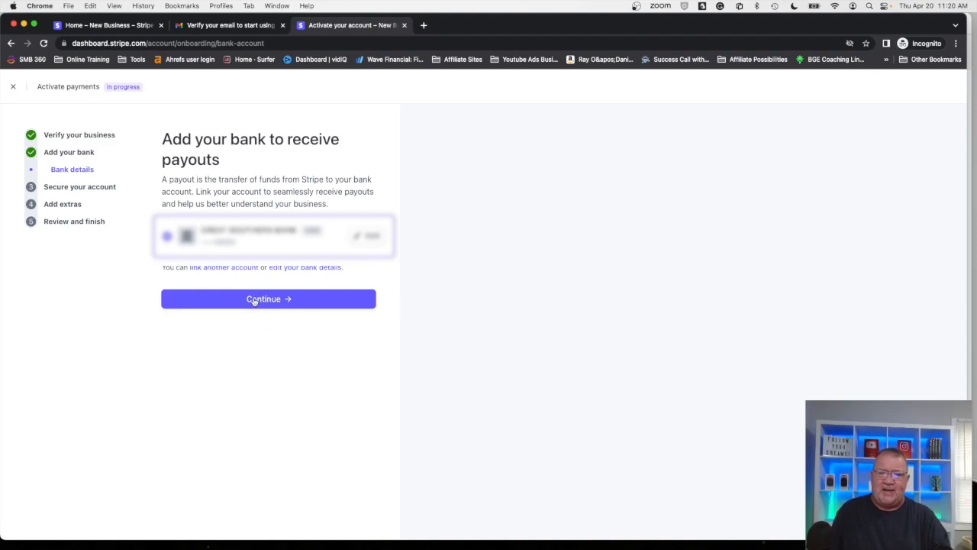
left_click(269, 298)
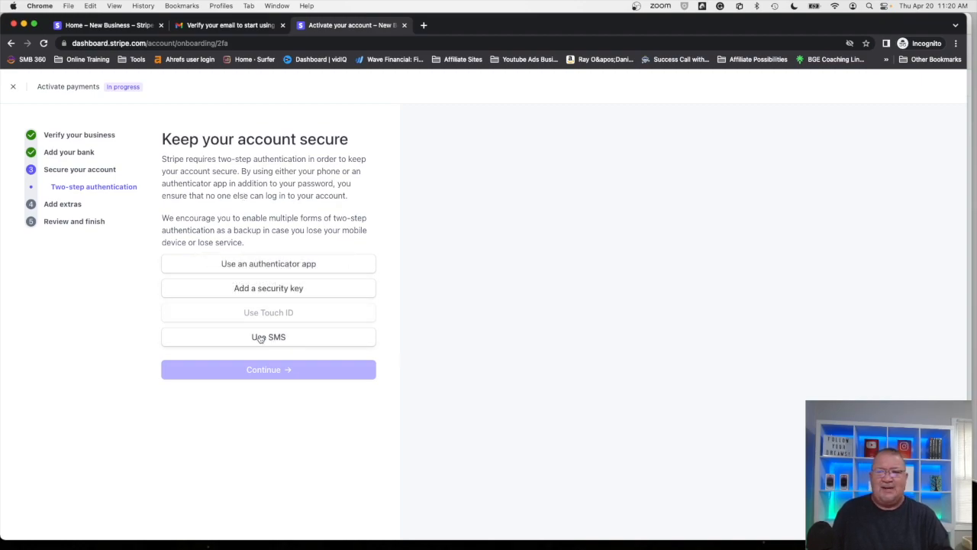
- Enable SMS two-step authentication with the confirmed mobile number and continue to the extras
left_click(268, 338)
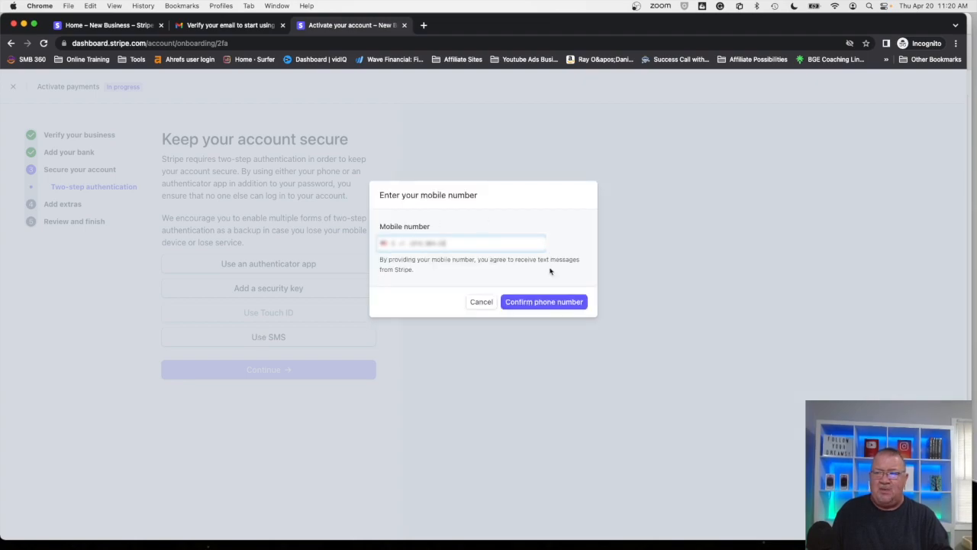
left_click(543, 303)
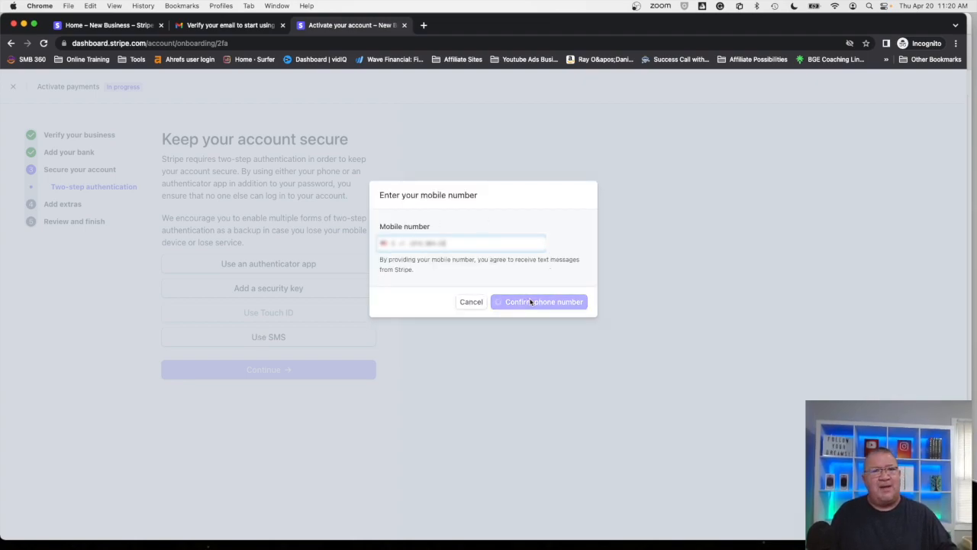
left_click(544, 302)
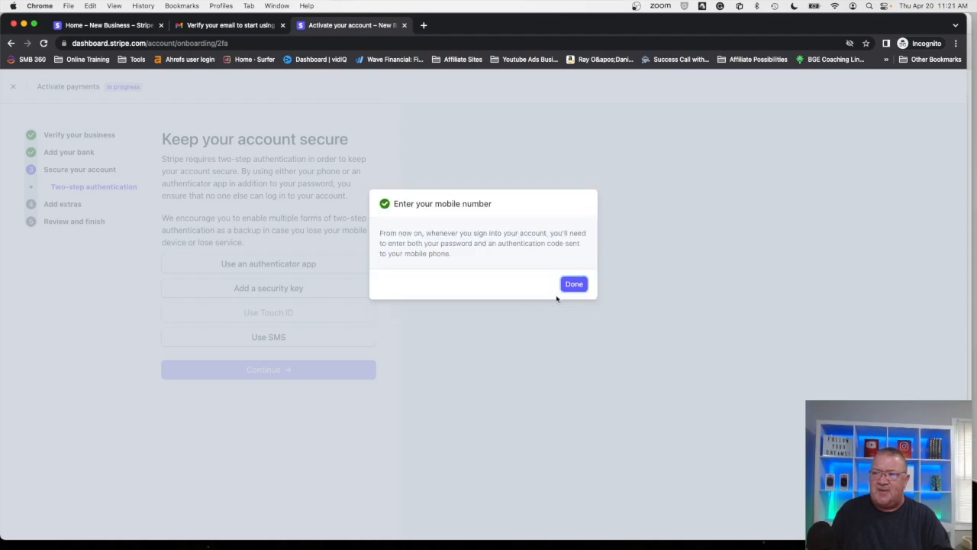
left_click(574, 283)
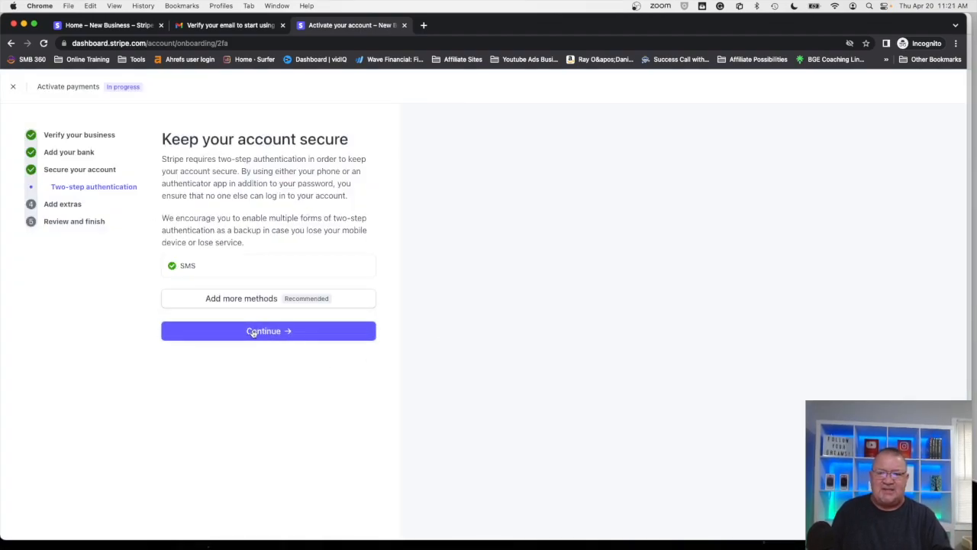
left_click(269, 330)
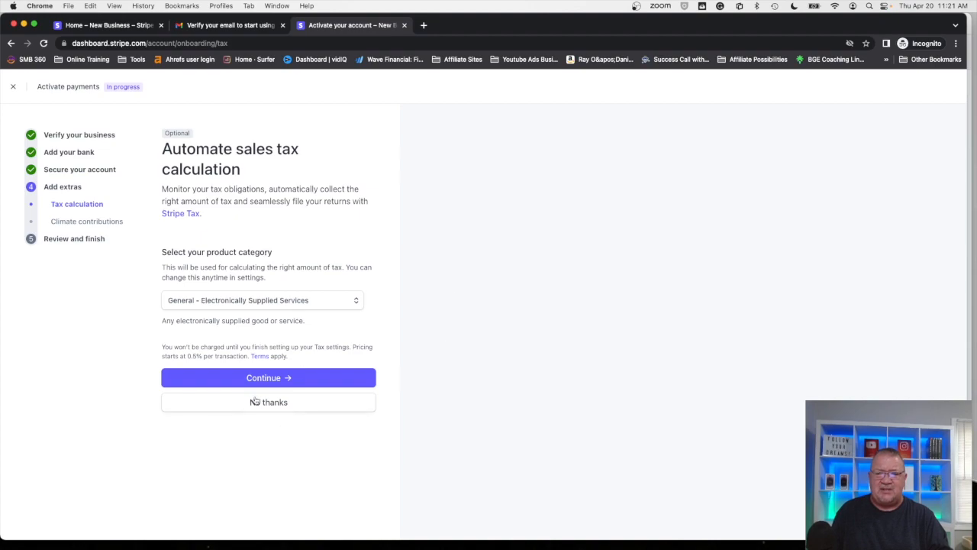
- Choose No thanks for both automatic sales tax calculation and climate contributions
left_click(269, 377)
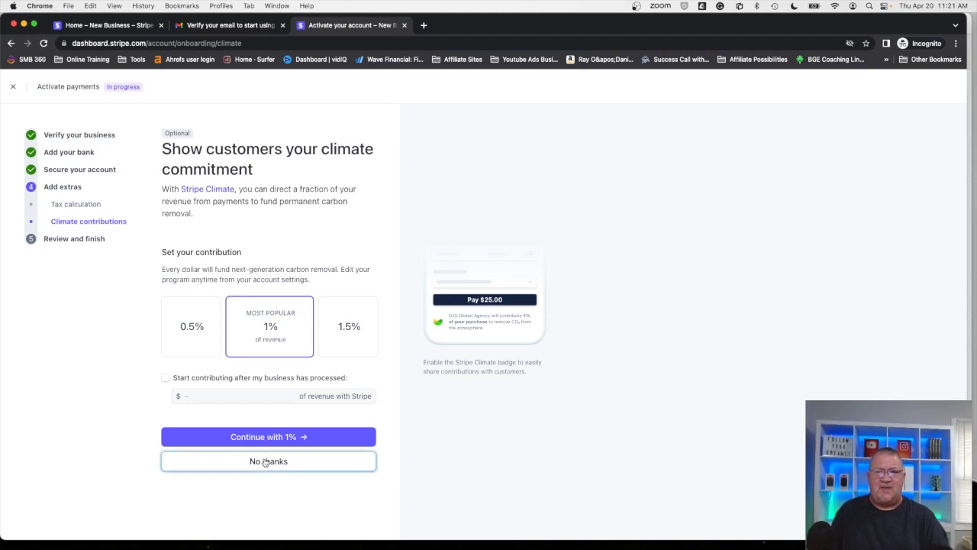
left_click(269, 461)
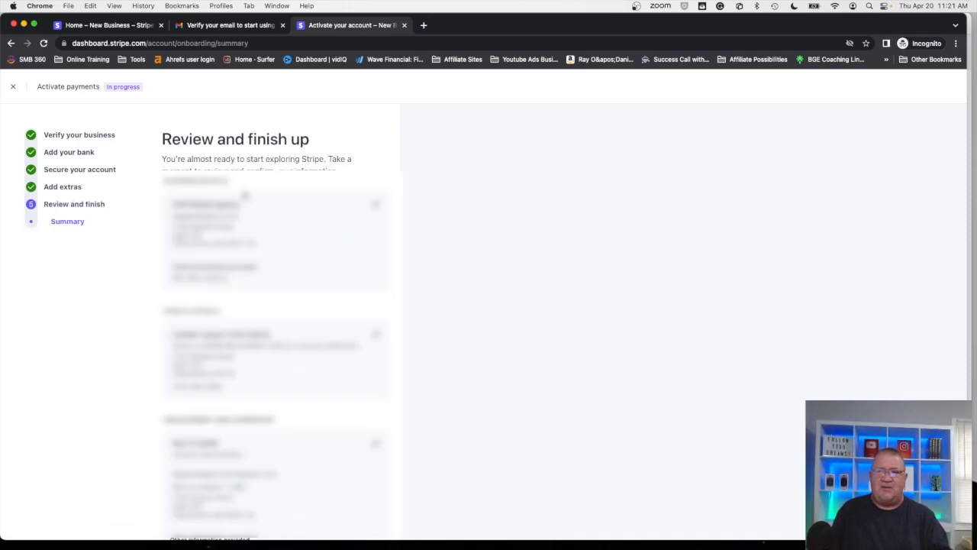
scroll("down", 3)
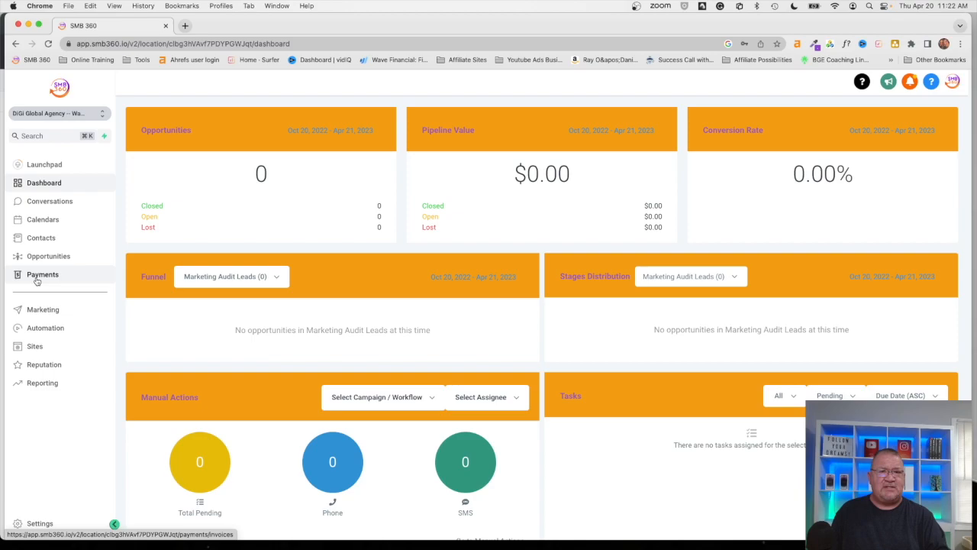
- Go to Payments > Integrations and start Connect with Stripe via LeadConnector
left_click(43, 275)
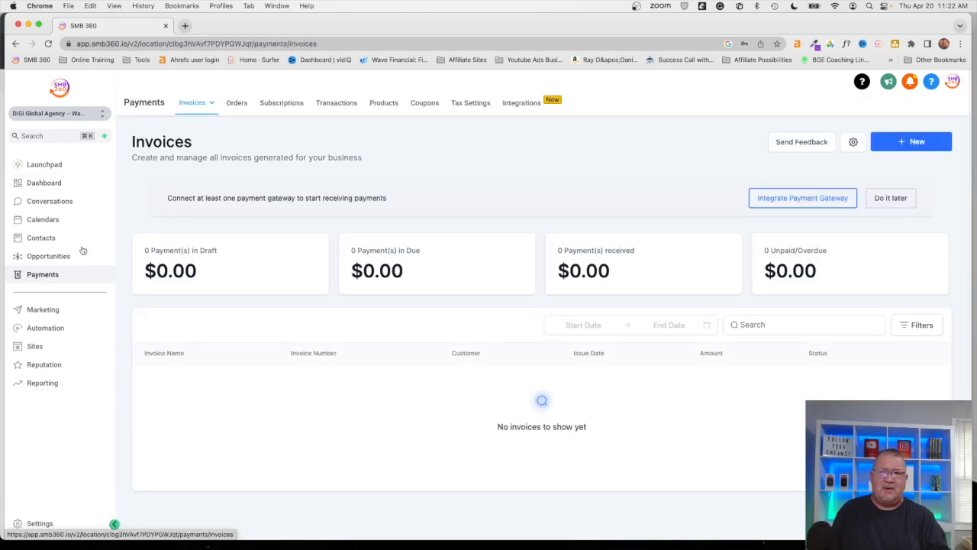
left_click(523, 102)
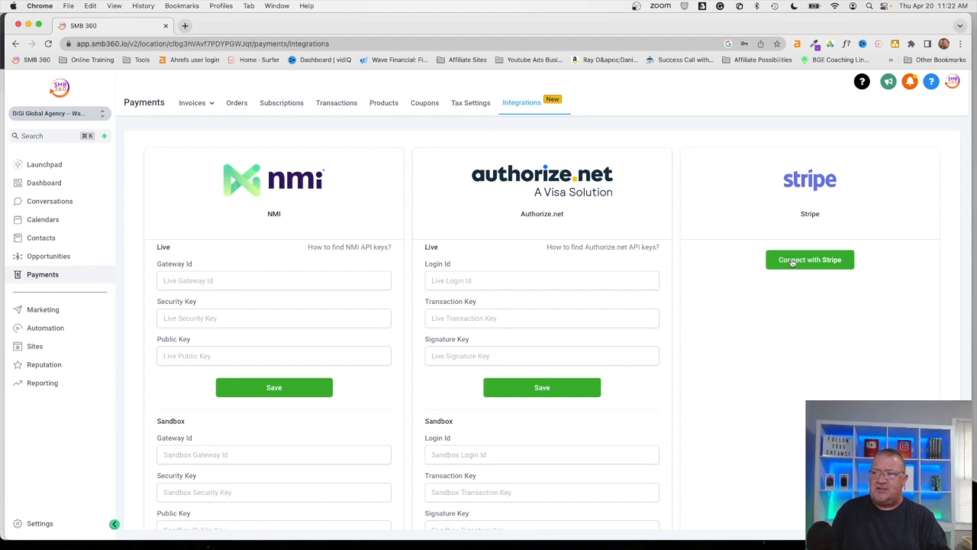
left_click(809, 260)
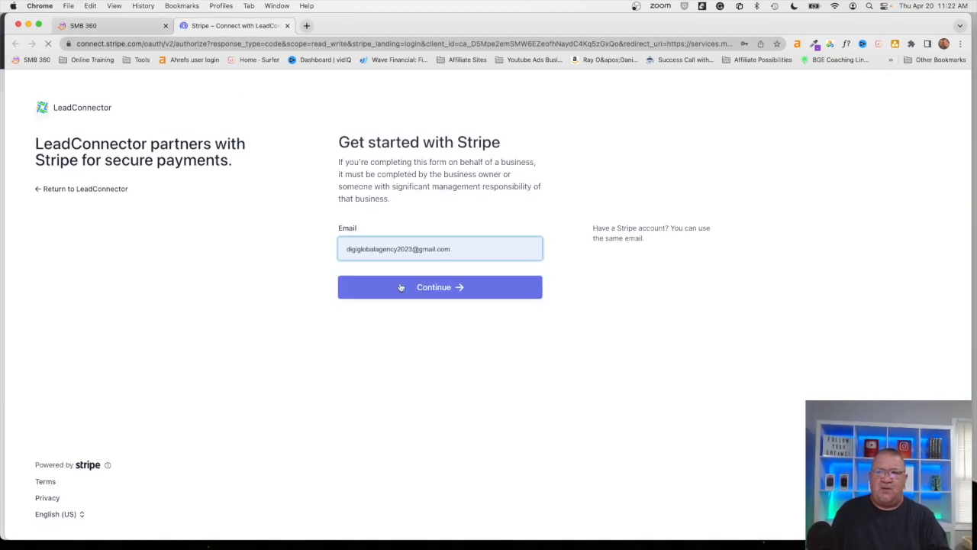
mouse_move(434, 295)
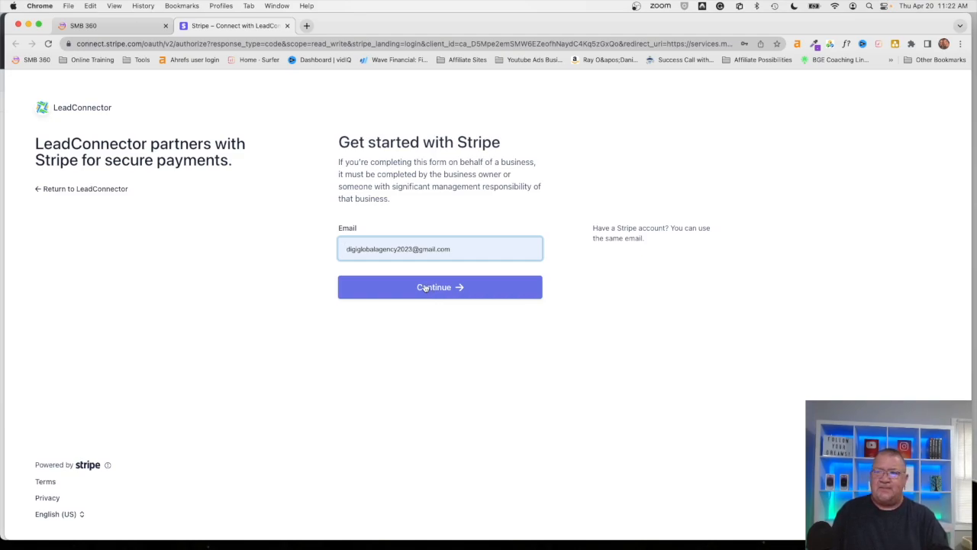
left_click(440, 287)
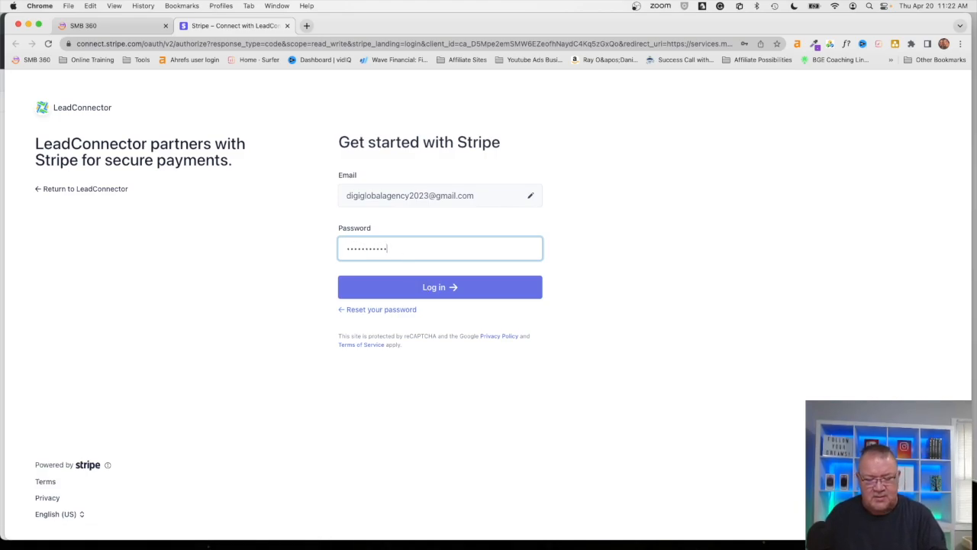
left_click(439, 287)
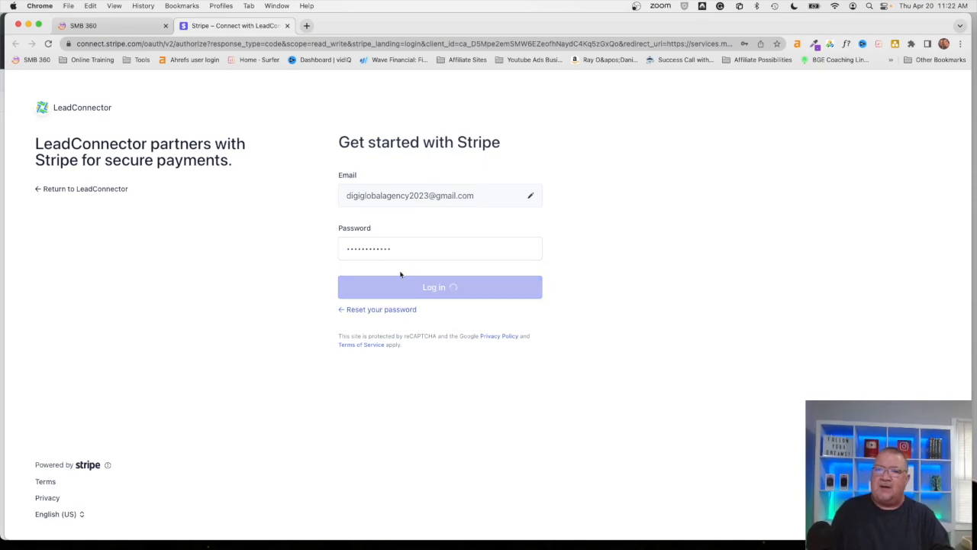
left_click(440, 287)
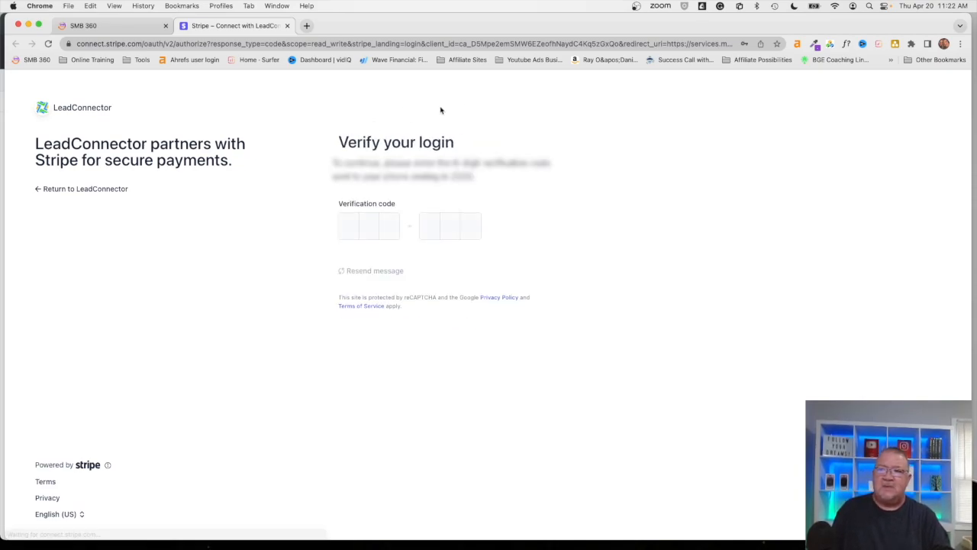
left_click(348, 226)
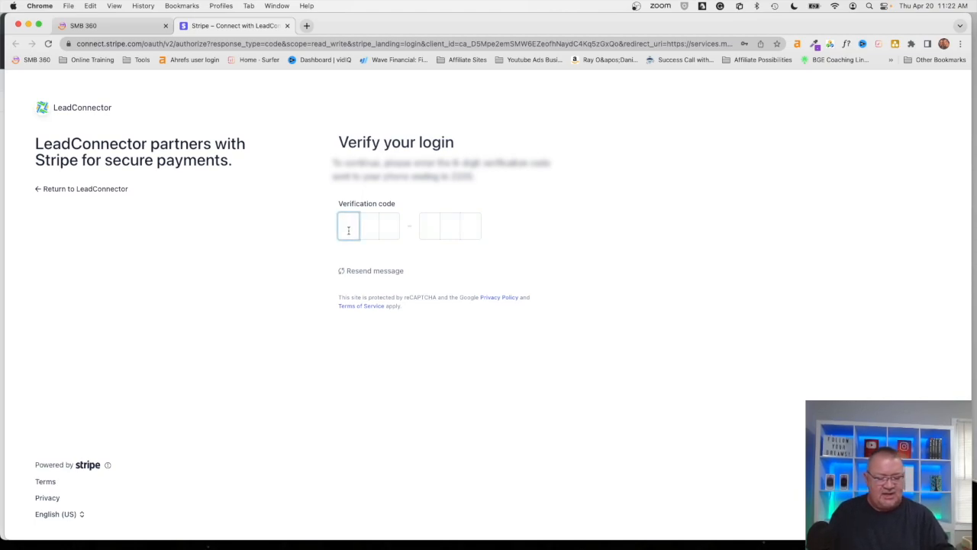
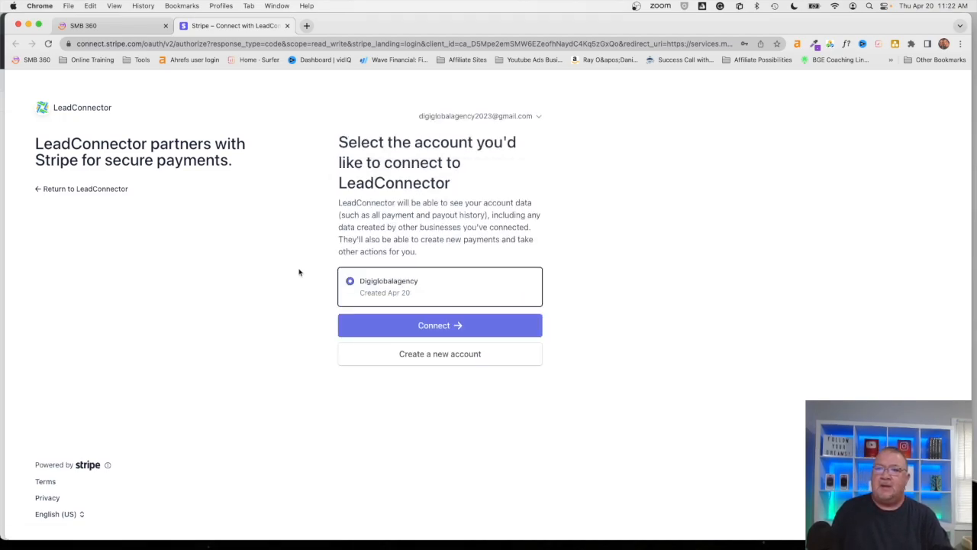
left_click(440, 324)
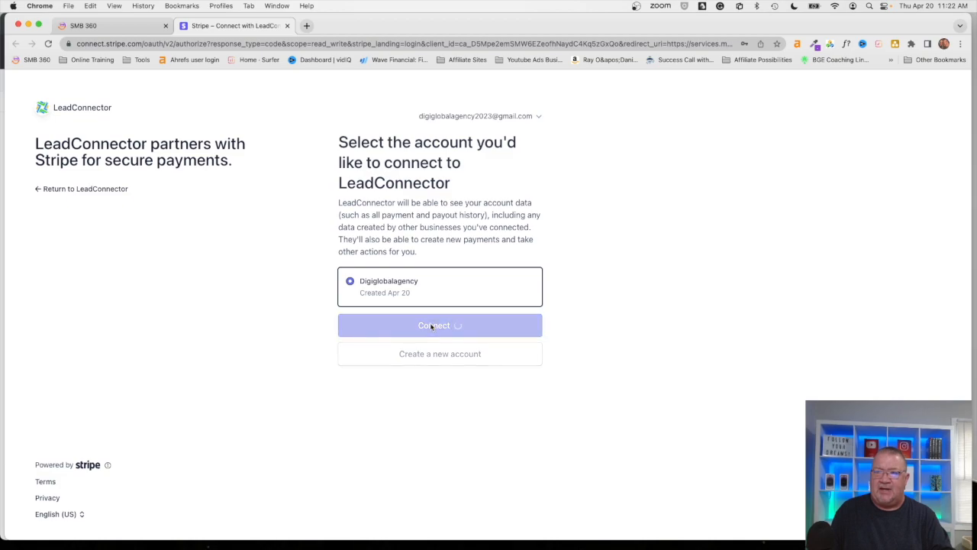
left_click(440, 325)
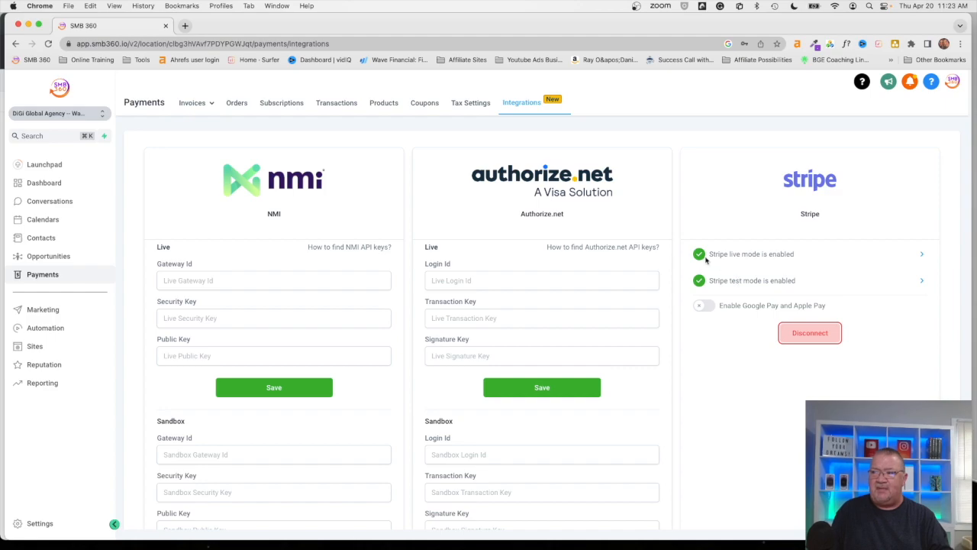
mouse_move(780, 289)
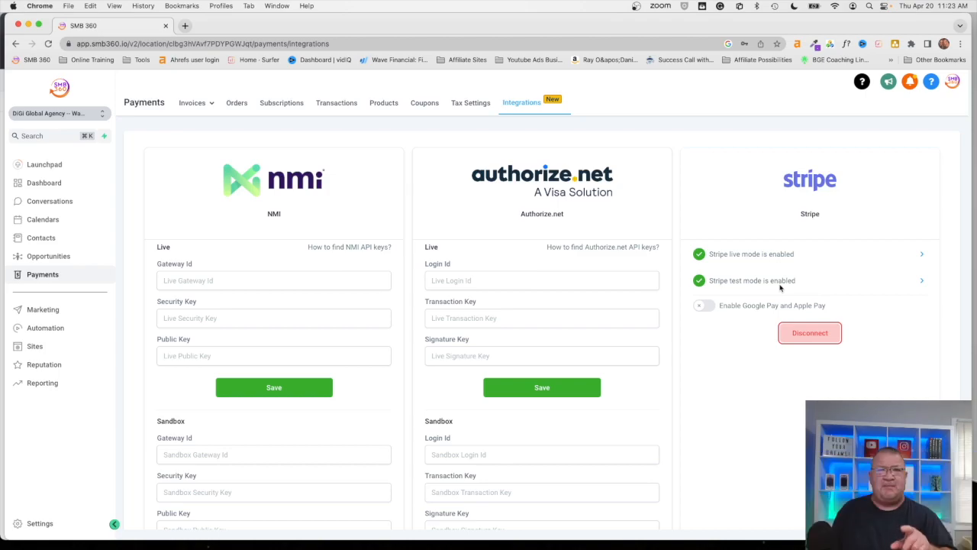
mouse_move(103, 339)
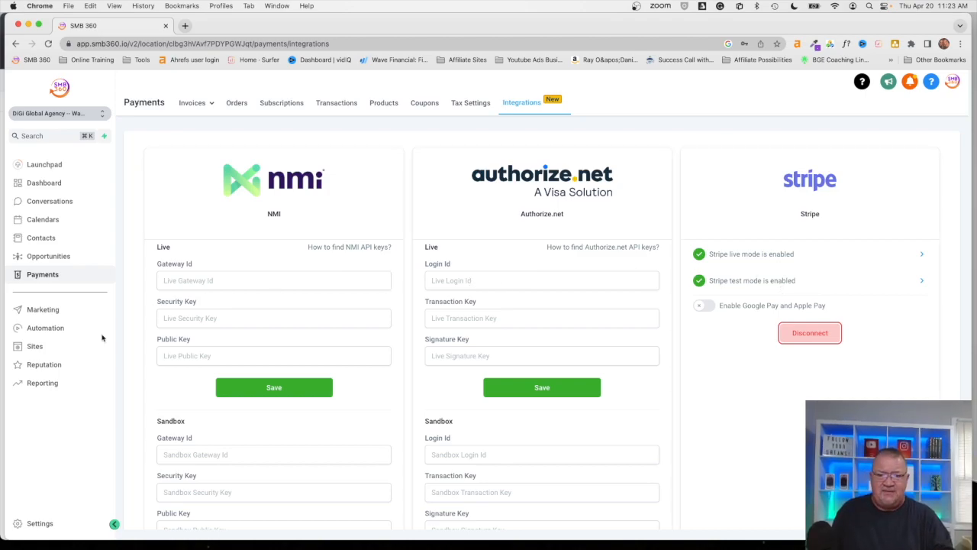
- Go to Sites and open the Newsletter Funnel's Home step overview
left_click(33, 345)
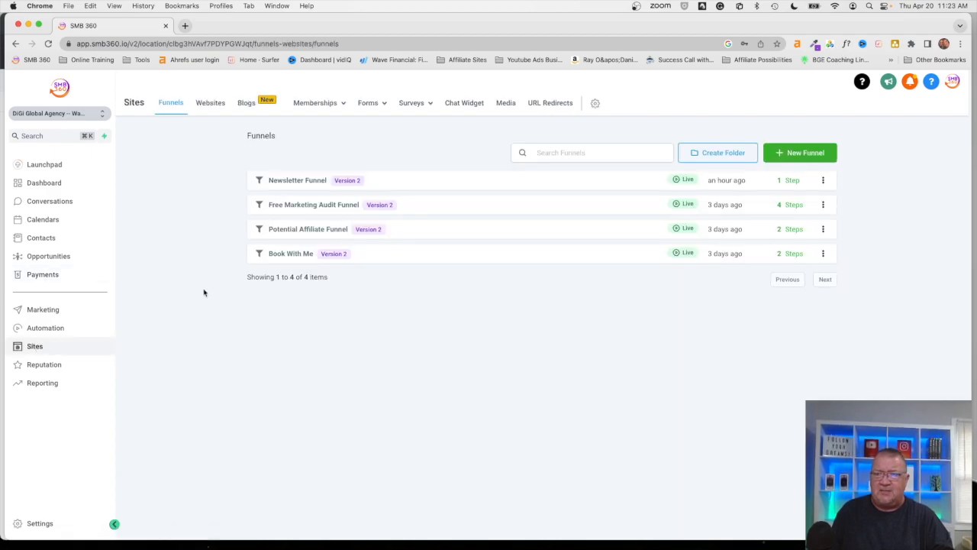
left_click(297, 180)
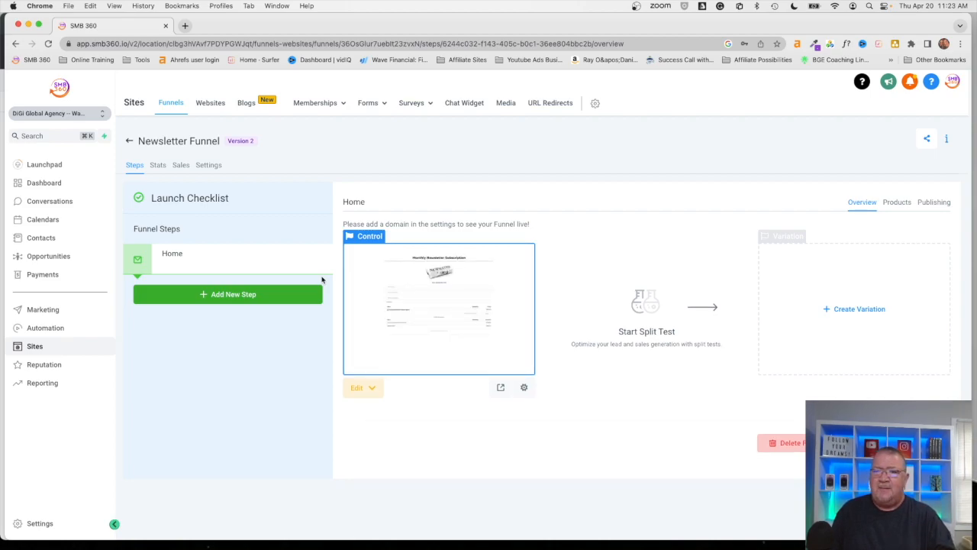
mouse_move(251, 192)
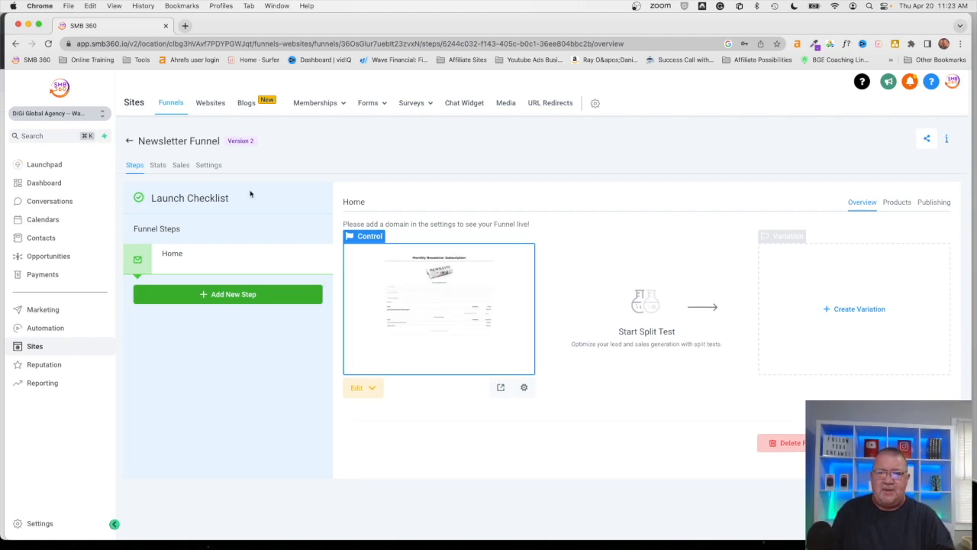
- In the funnel's Settings, flip Payment mode from Live to Test
left_click(208, 165)
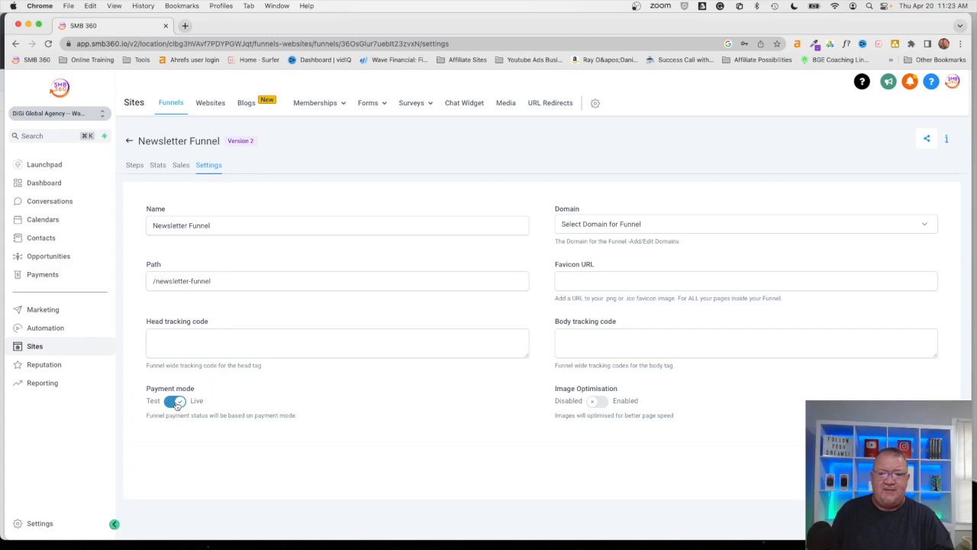
left_click(174, 400)
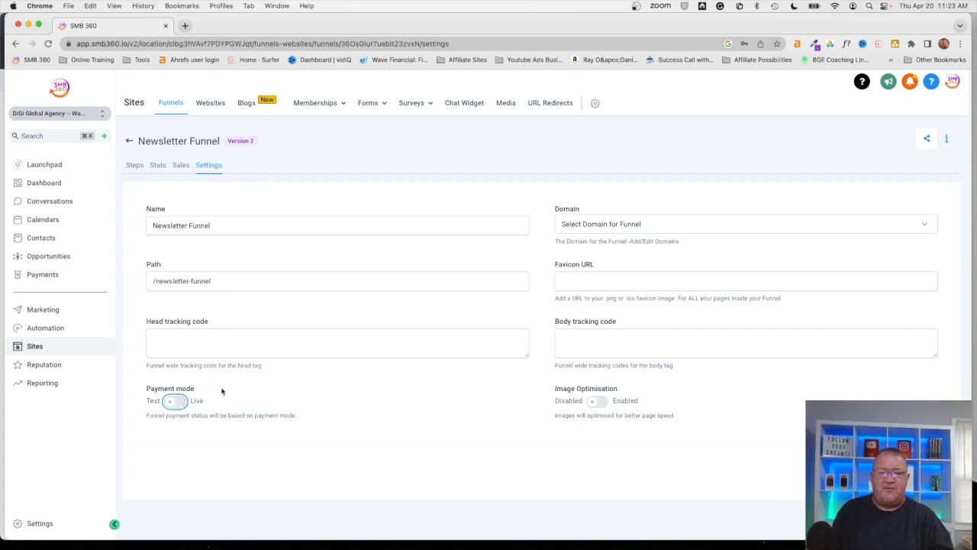